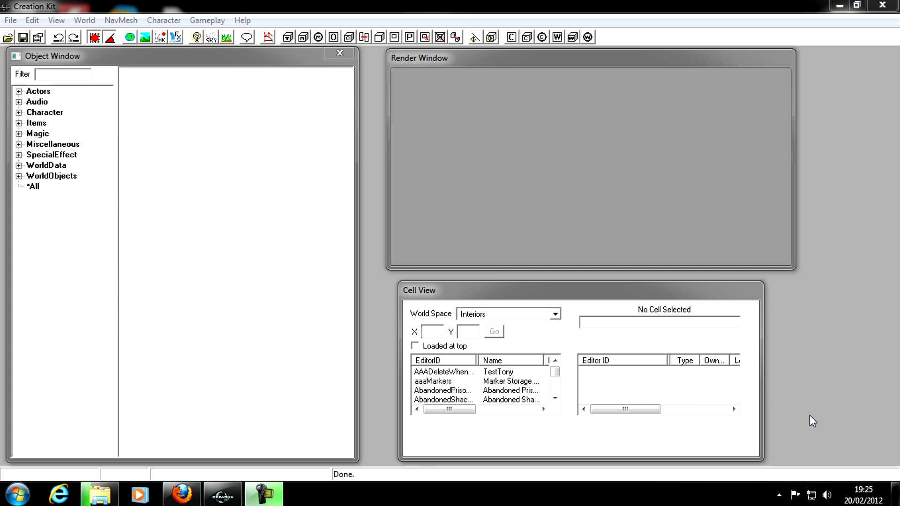
pyautogui.moveTo(760, 399)
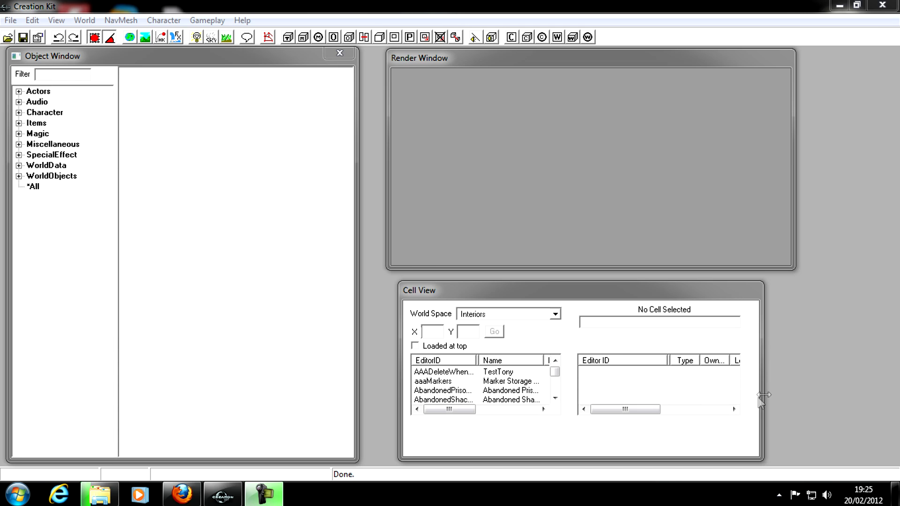
pyautogui.moveTo(768, 400)
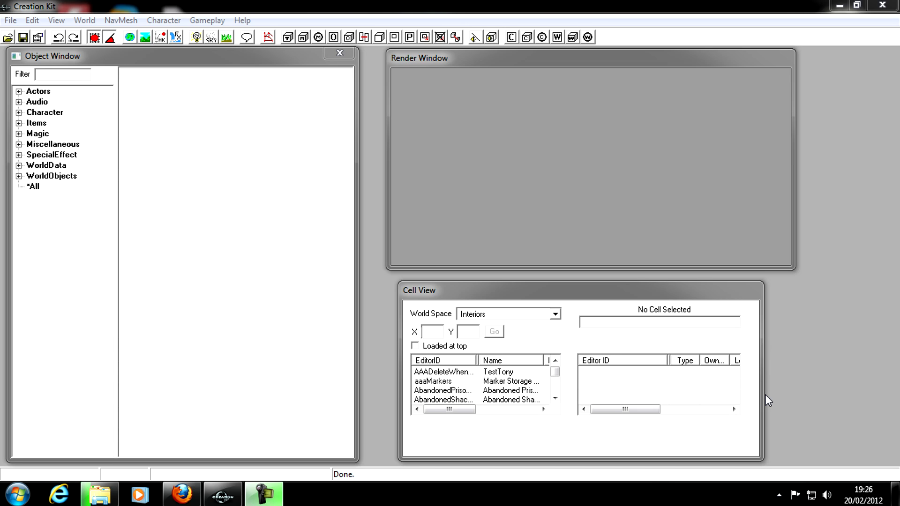
pyautogui.moveTo(800, 390)
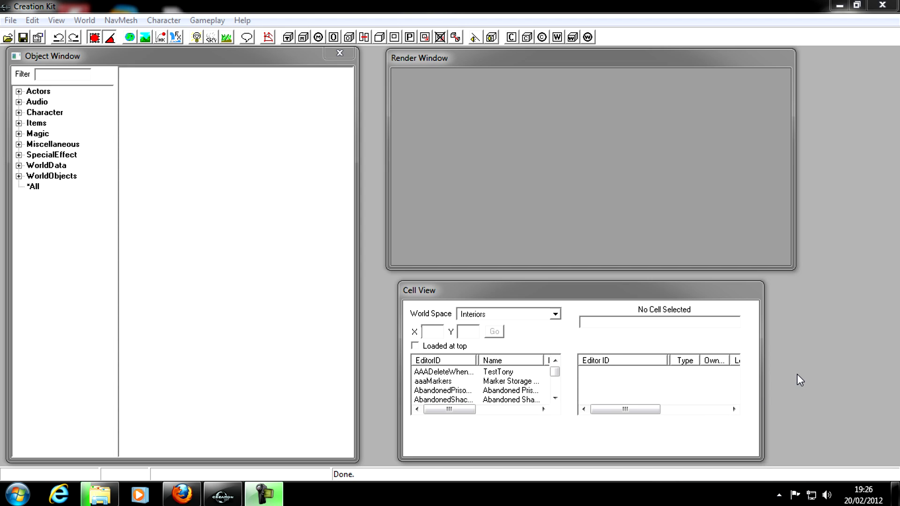
pyautogui.moveTo(796, 382)
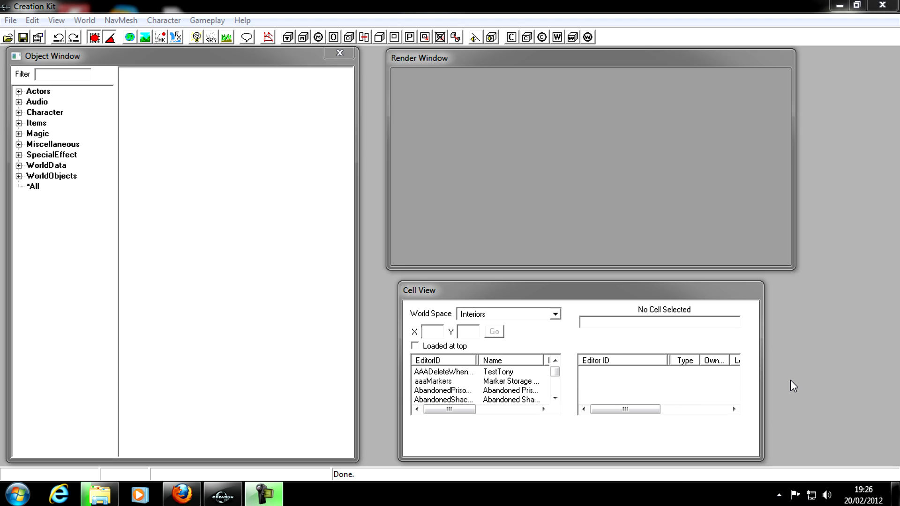
pyautogui.moveTo(839, 426)
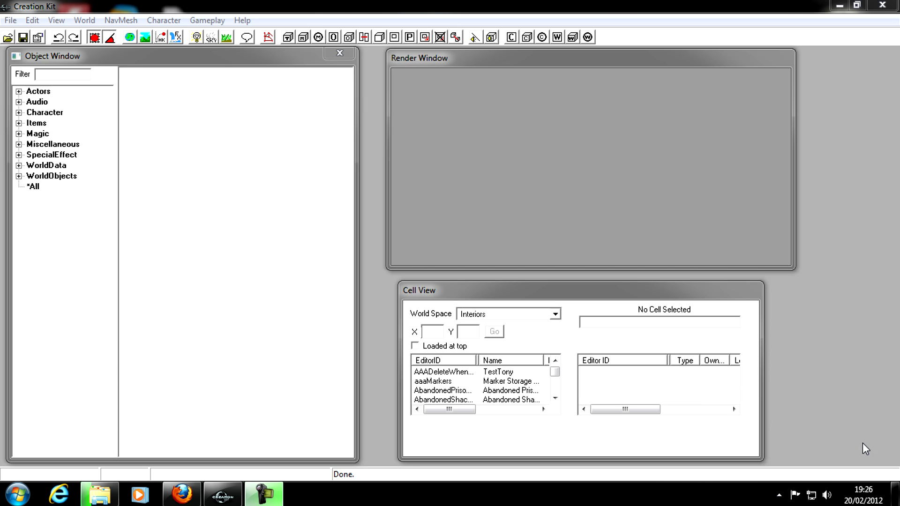
pyautogui.moveTo(9, 22)
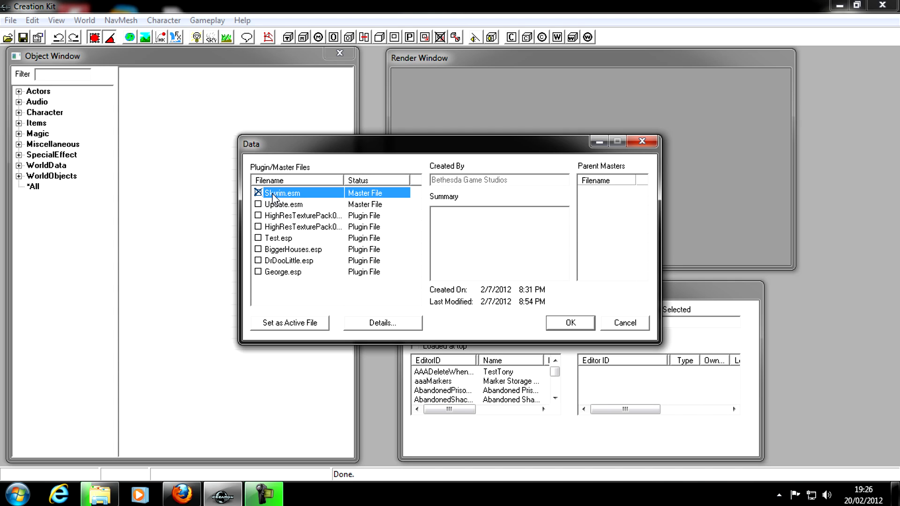
pyautogui.moveTo(442, 255)
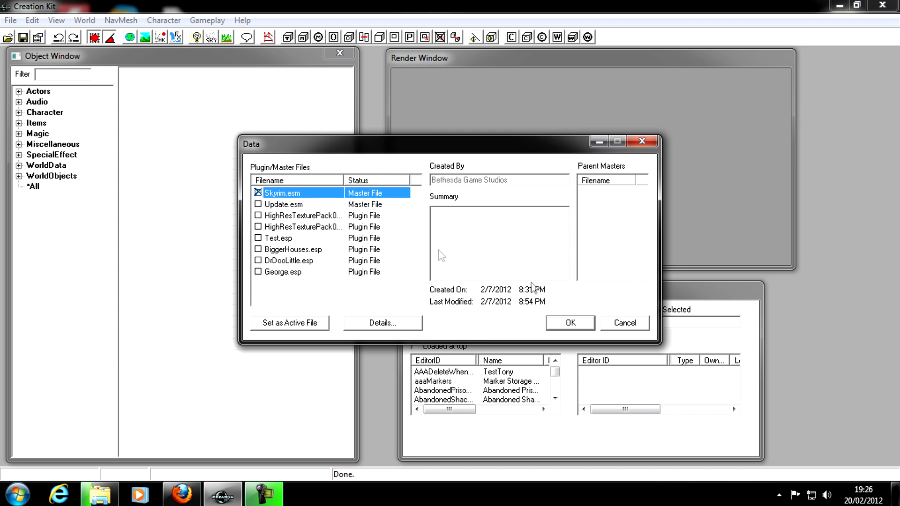
pyautogui.moveTo(568, 273)
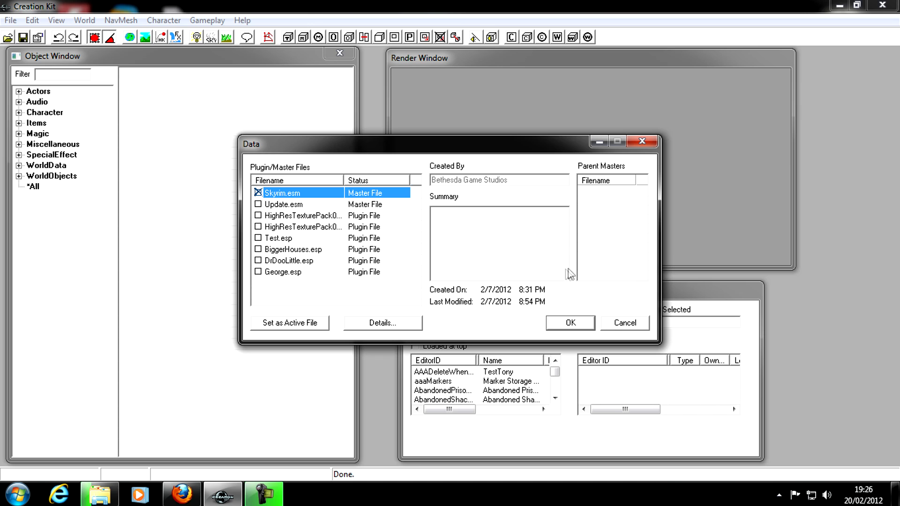
# - Confirm loading Skyrim.esm as the master data file
pyautogui.click(569, 322)
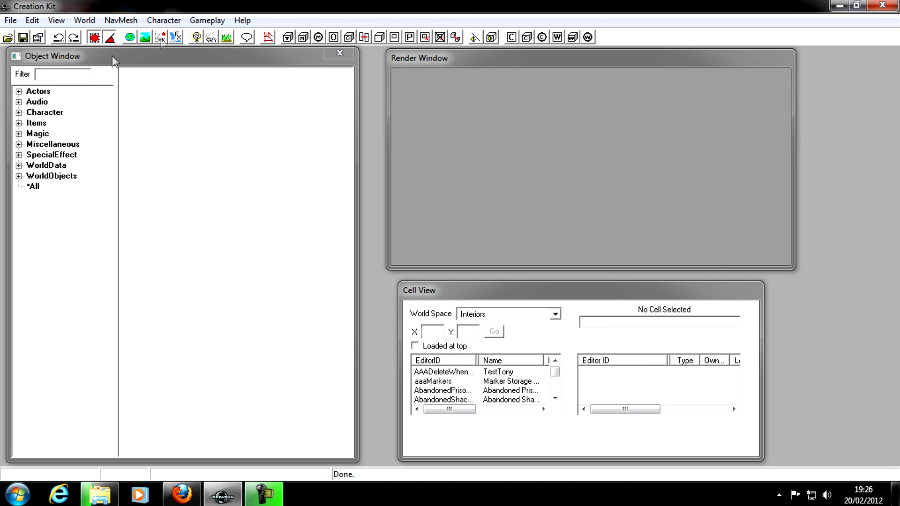
pyautogui.moveTo(77, 107)
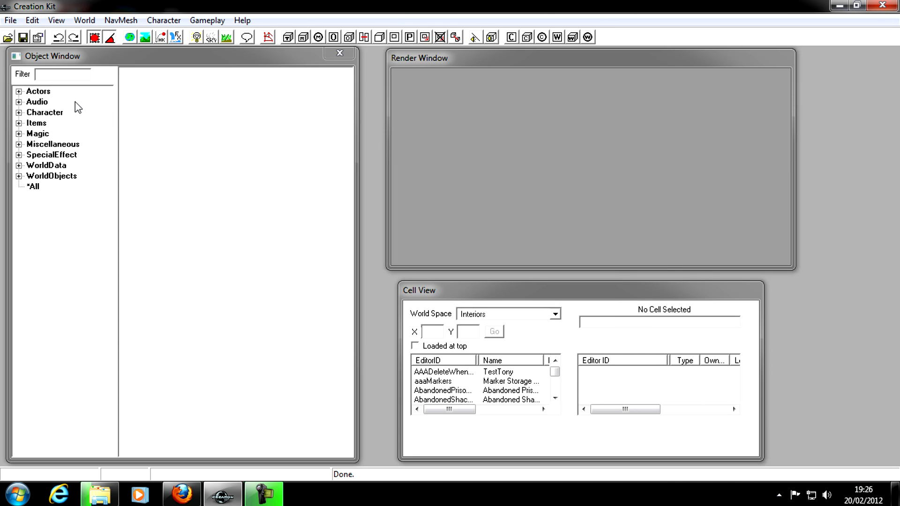
# - Expand Actors in the Object Window and list all Actor records
pyautogui.click(19, 91)
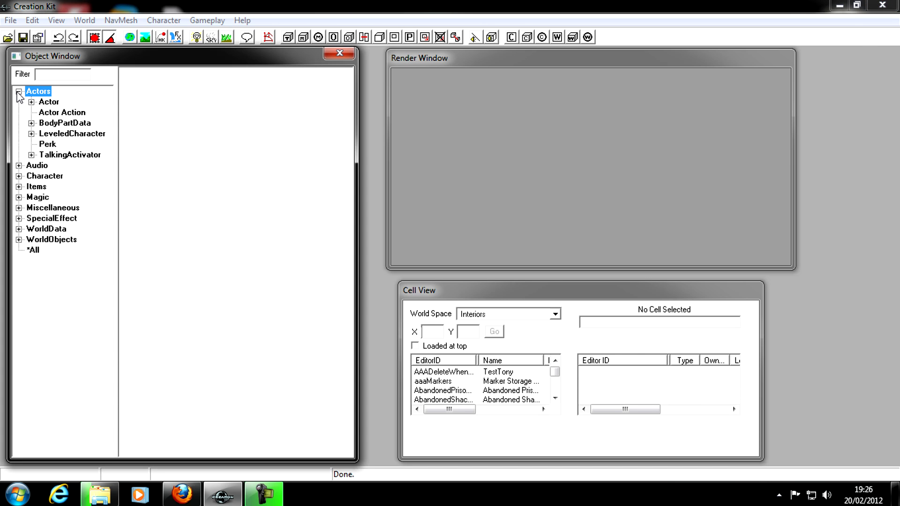
pyautogui.click(48, 101)
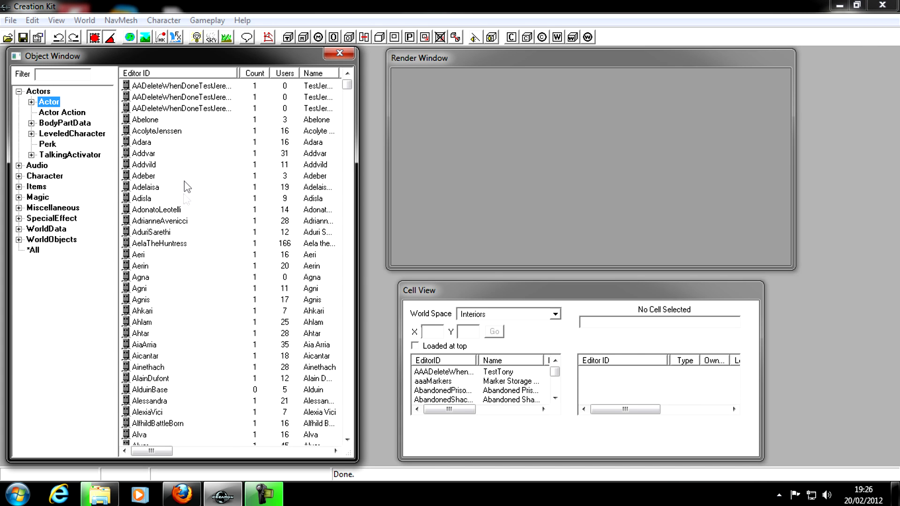
pyautogui.moveTo(208, 266)
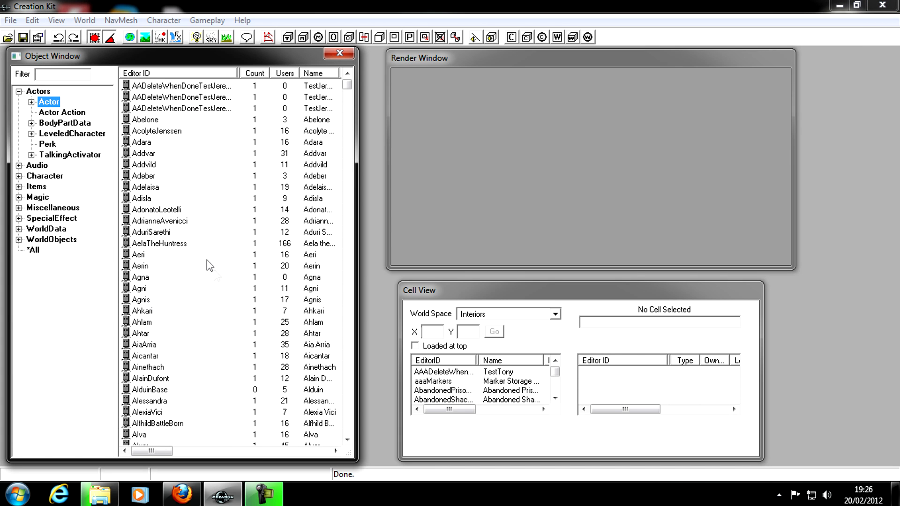
pyautogui.moveTo(181, 308)
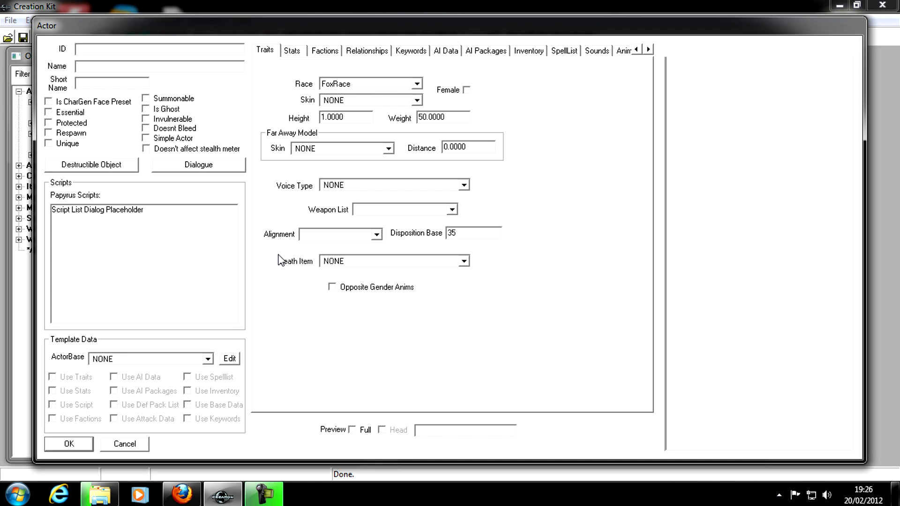
# - Enter actor ID MODAlan, name 'Alan the Cool' and short name Alan
pyautogui.write('MO')
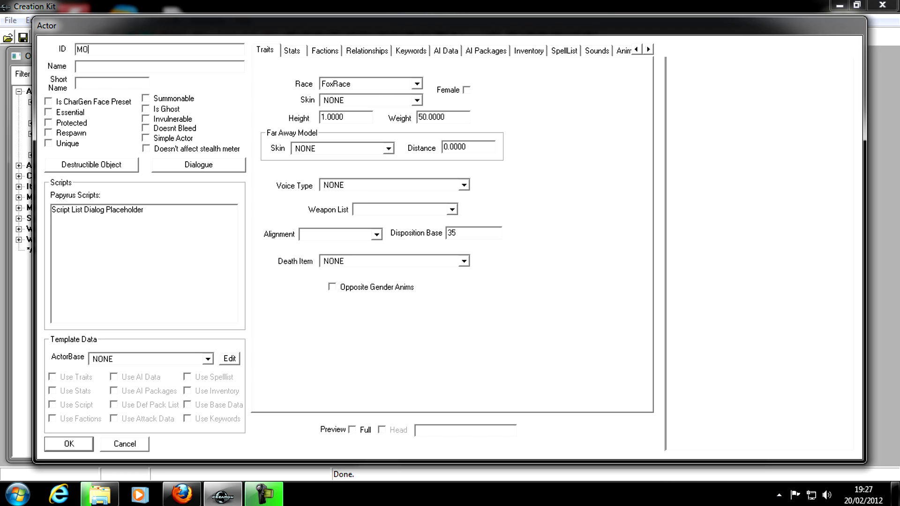
pyautogui.write('D')
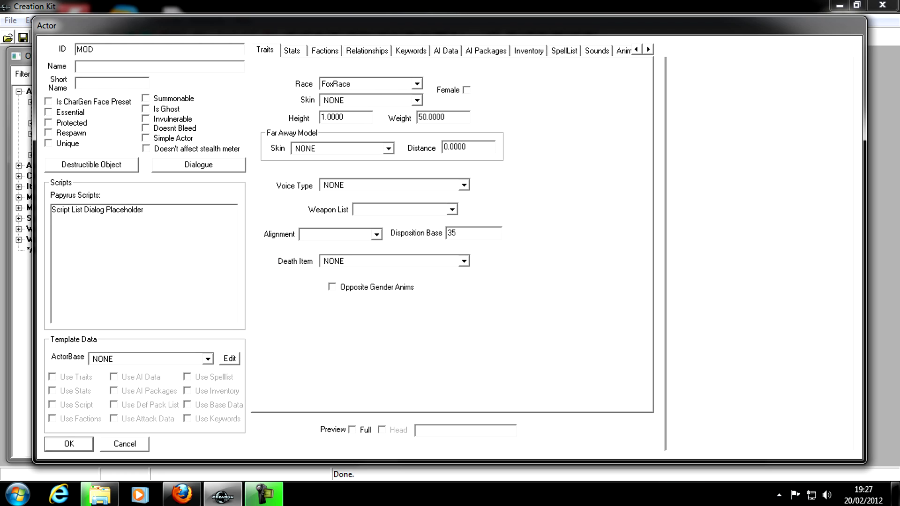
pyautogui.write('Alan')
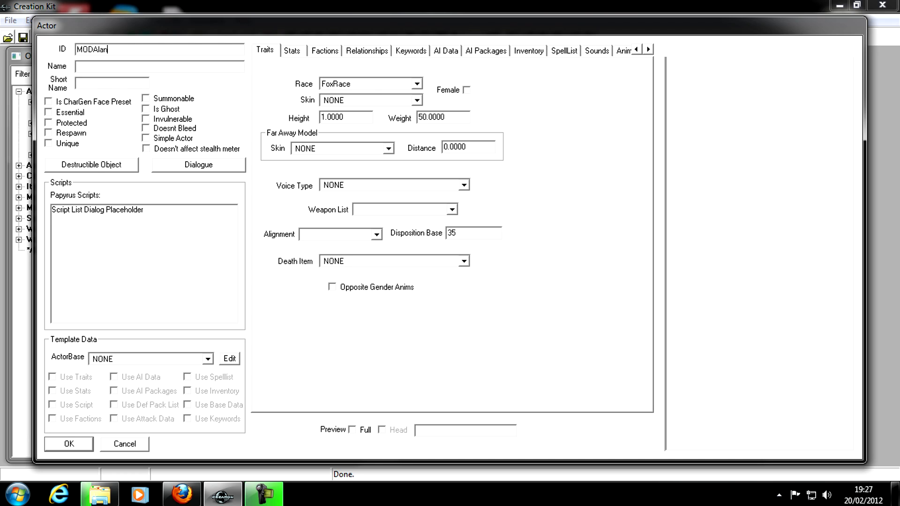
pyautogui.moveTo(184, 65)
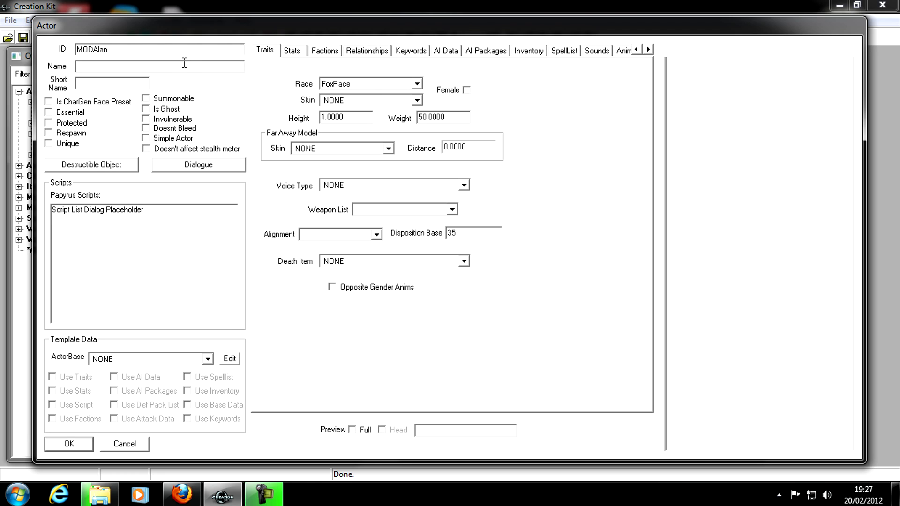
pyautogui.write('Alk')
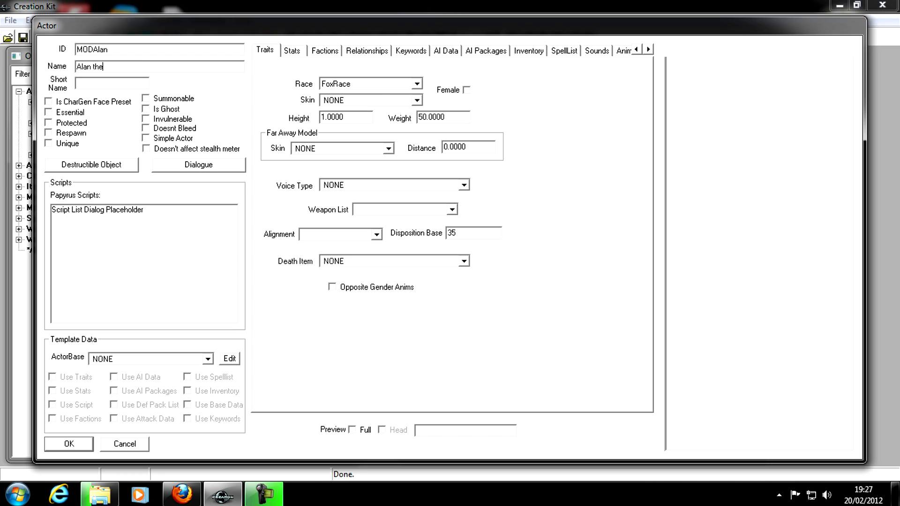
pyautogui.write('Cool')
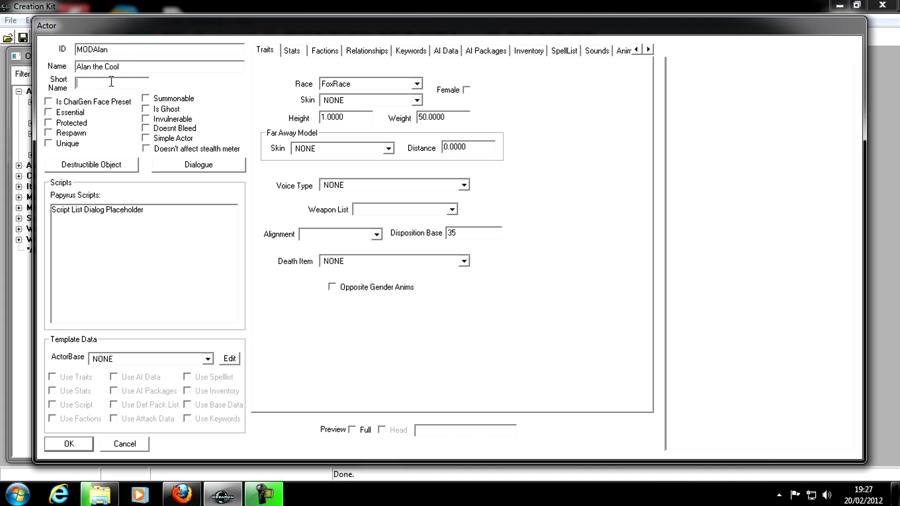
pyautogui.write('Alan')
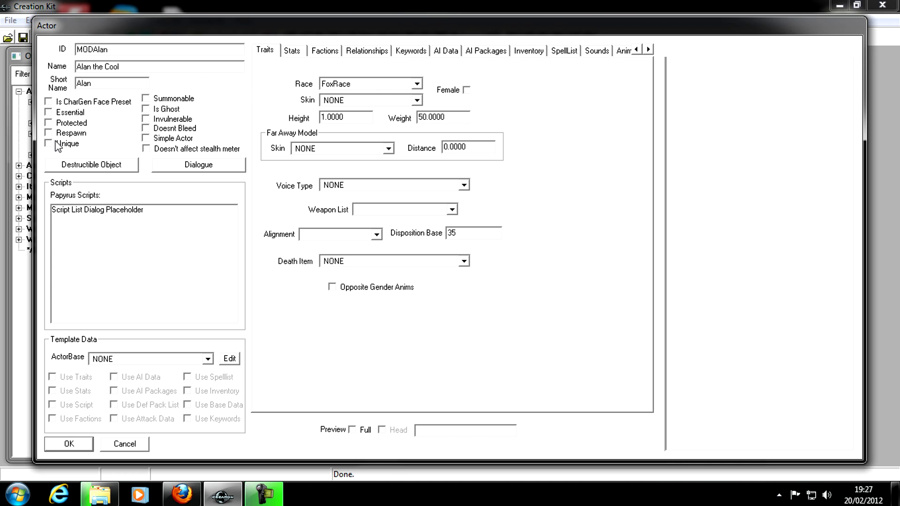
# - Mark the new actor as Unique and Essential
pyautogui.click(48, 143)
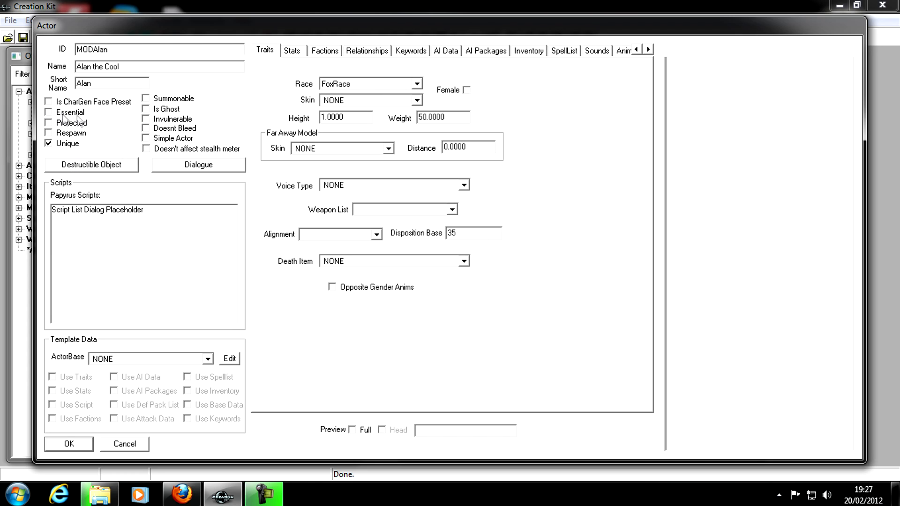
pyautogui.click(48, 111)
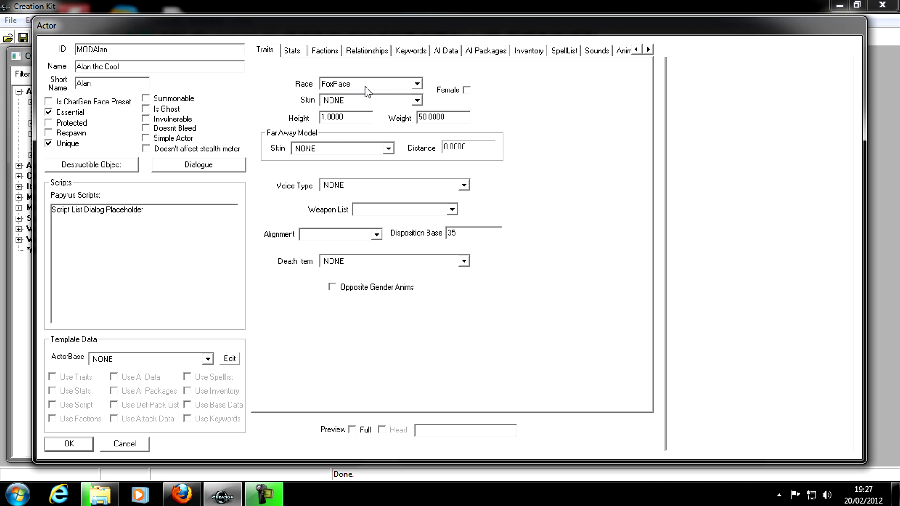
# - Set Alan's race to RedguardRaceVampire after first trying NordRaceAstrid
pyautogui.click(416, 84)
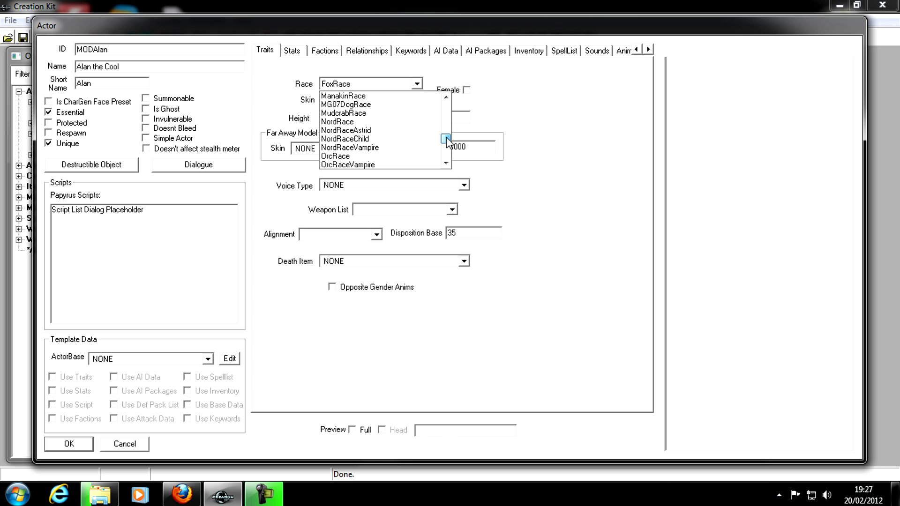
pyautogui.moveTo(372, 131)
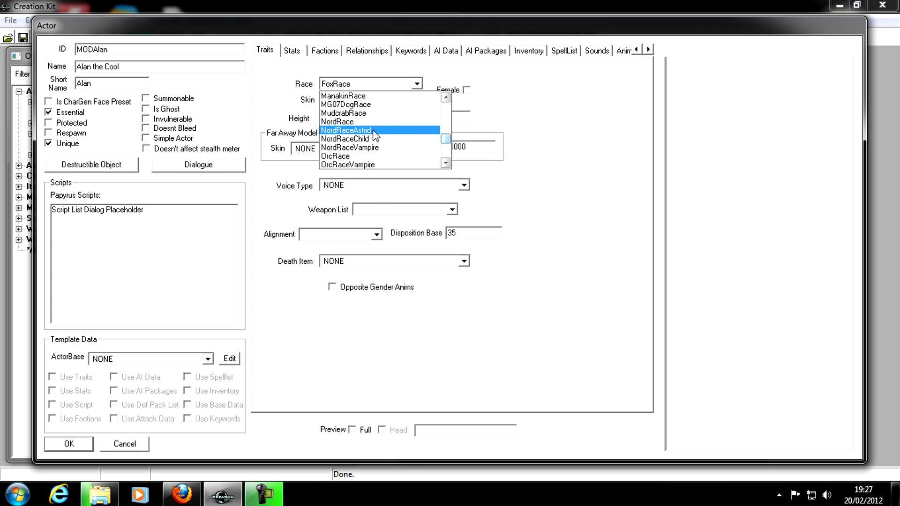
pyautogui.click(346, 130)
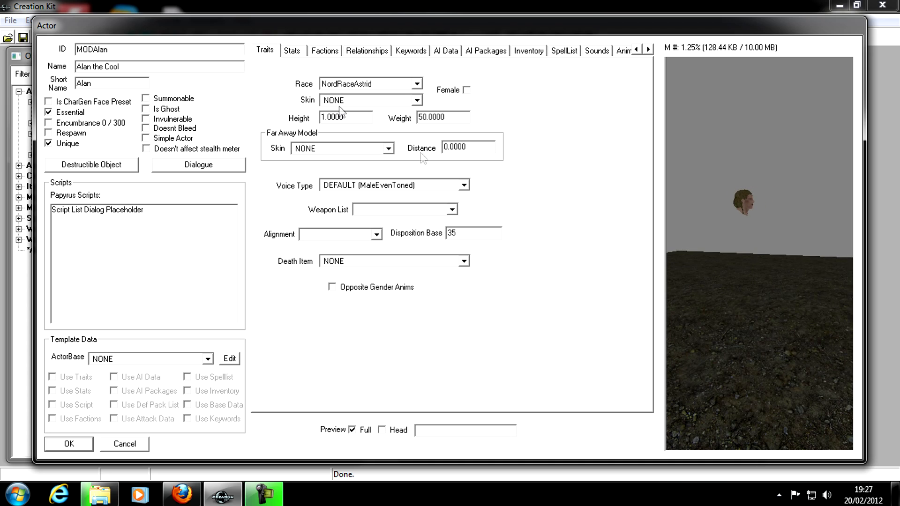
pyautogui.click(416, 84)
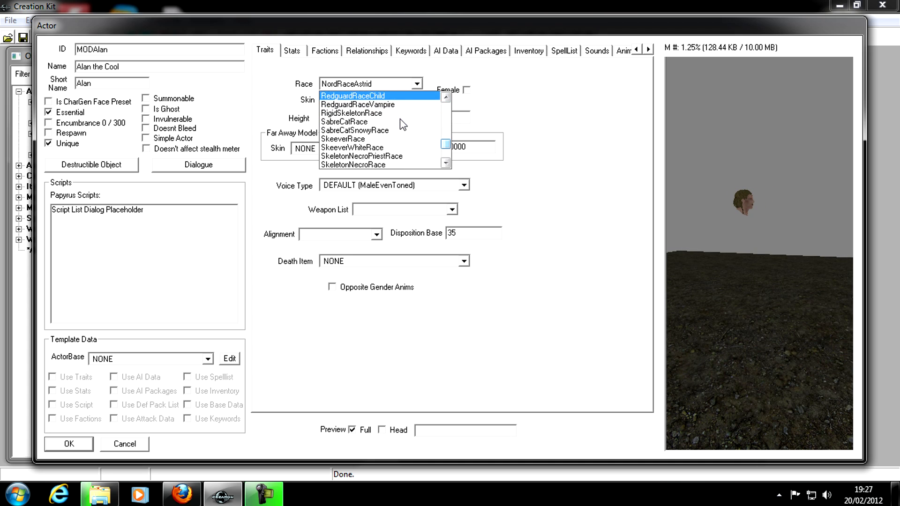
pyautogui.click(357, 104)
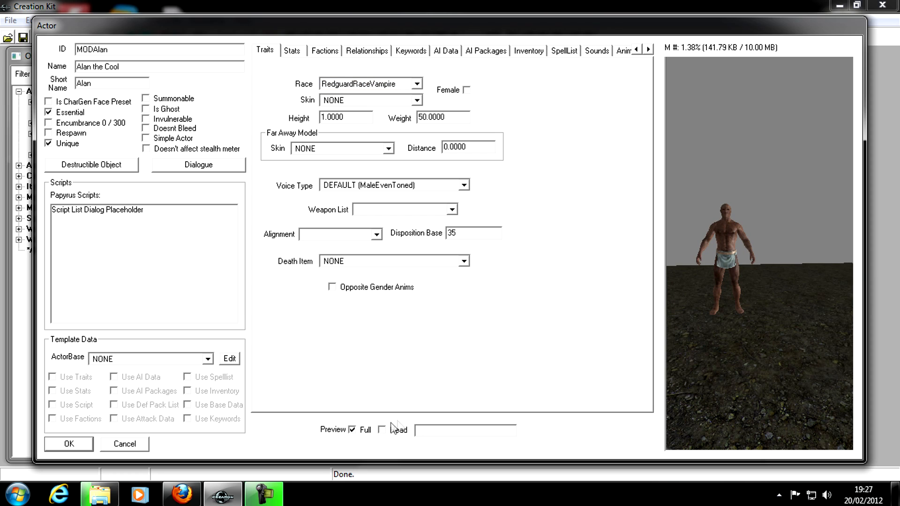
pyautogui.click(382, 430)
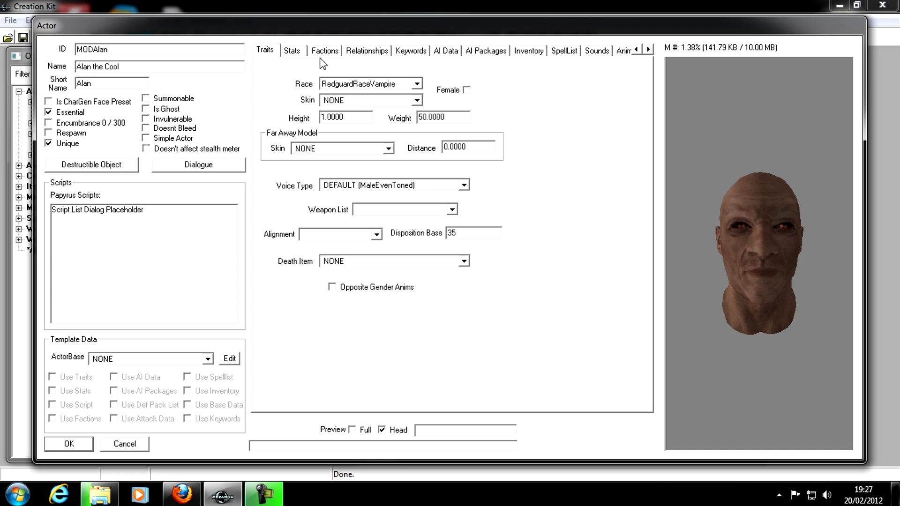
pyautogui.moveTo(328, 56)
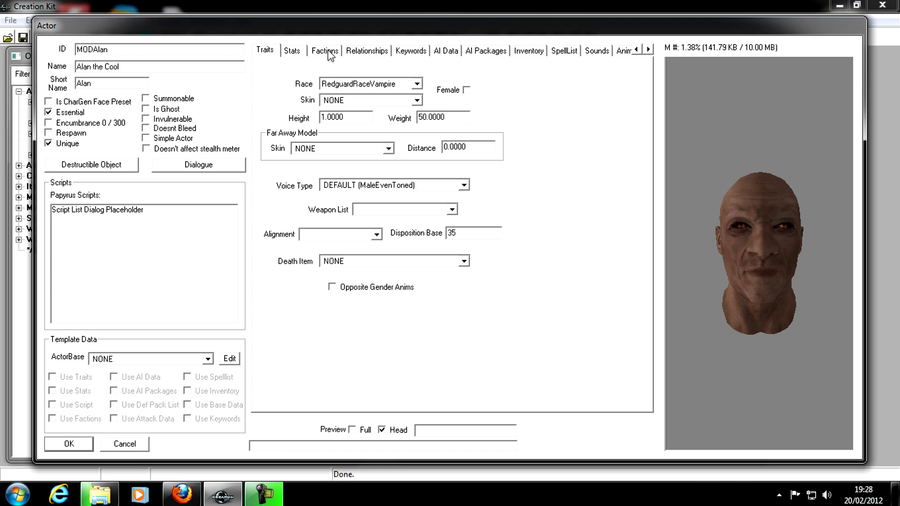
pyautogui.moveTo(290, 52)
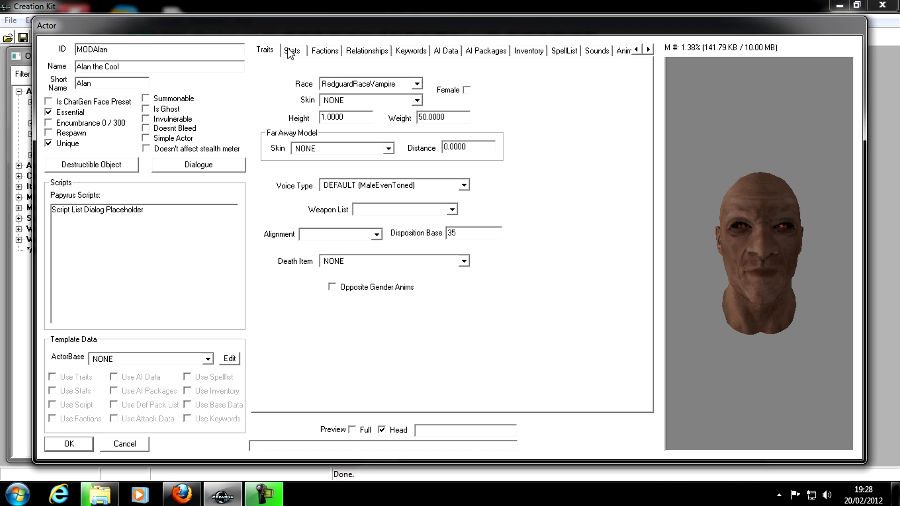
pyautogui.moveTo(323, 55)
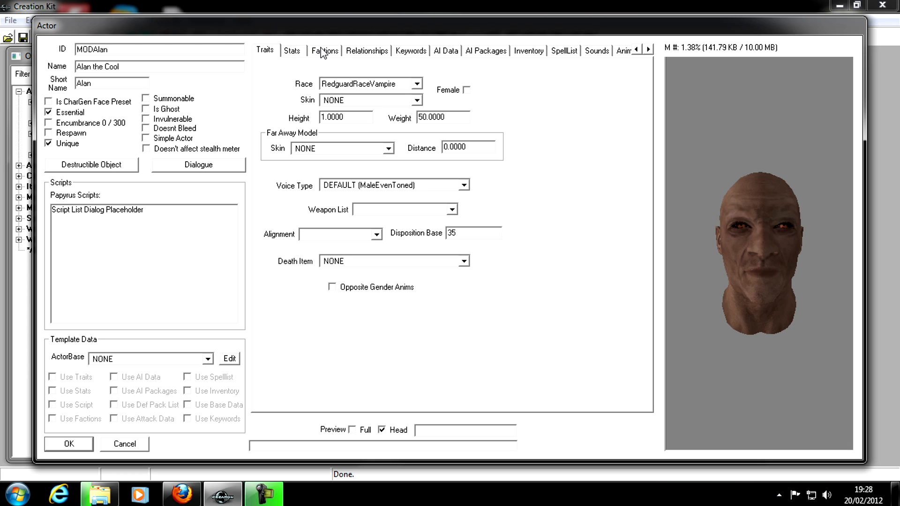
# - Start adding a new faction from Alan's Factions list, bringing up the faction picker
pyautogui.click(323, 50)
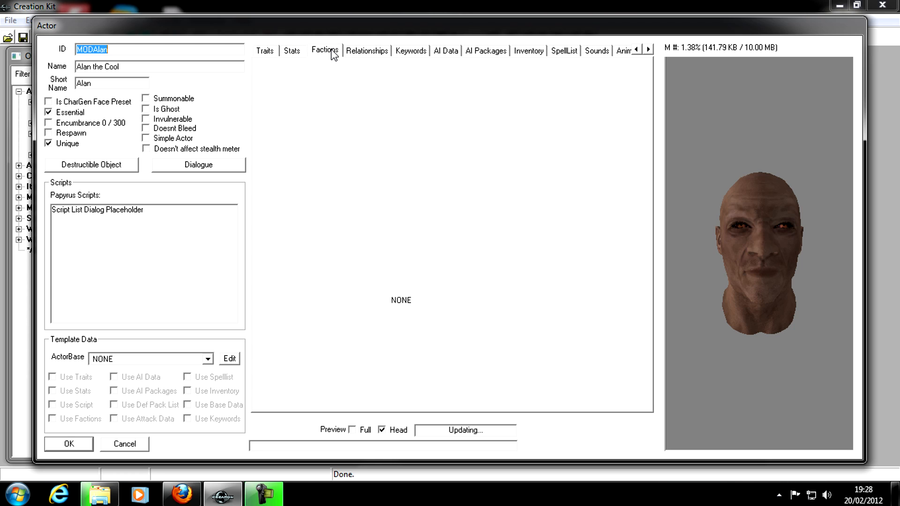
pyautogui.click(324, 50)
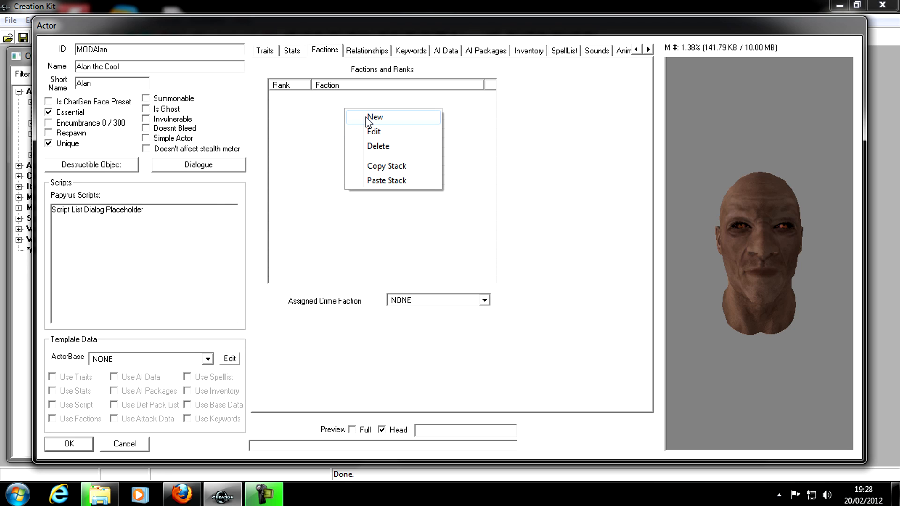
pyautogui.click(375, 118)
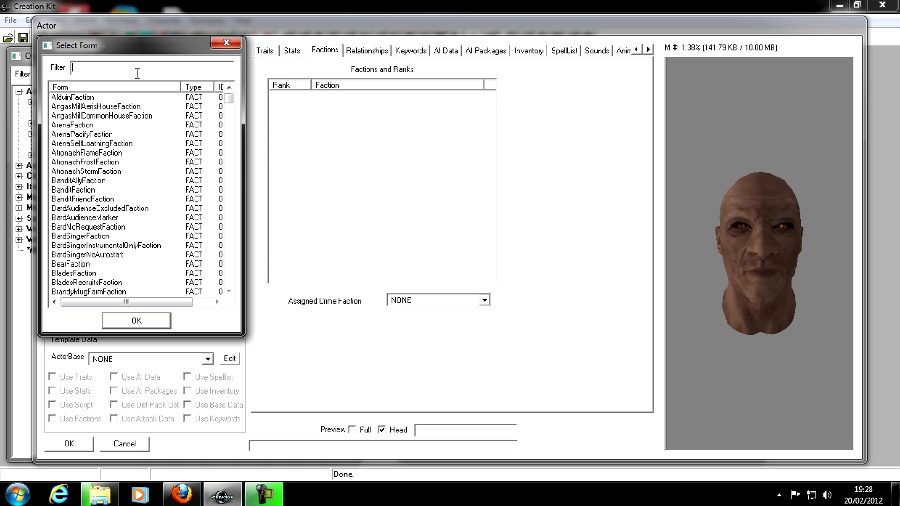
# - Add CurrentFollowerFaction and PotentialFollowerFaction to Alan, filtering by 'follower'
pyautogui.write('follower')
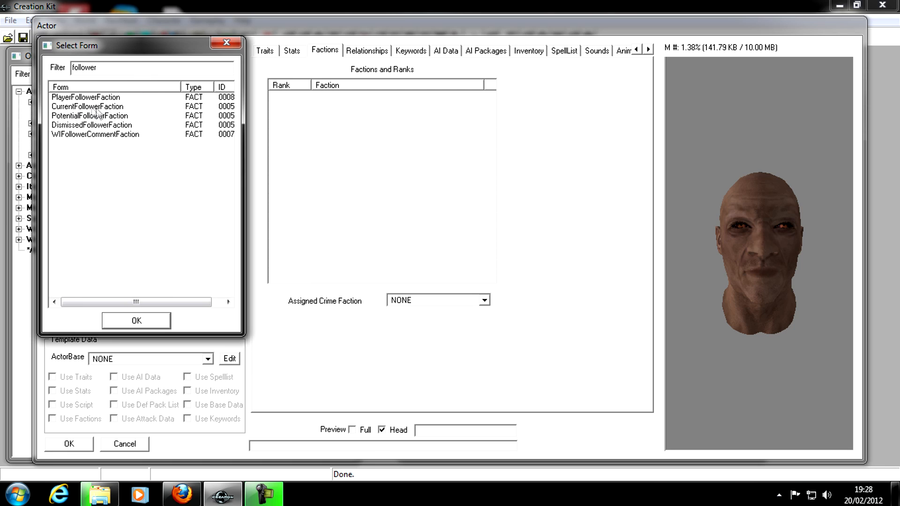
pyautogui.moveTo(110, 126)
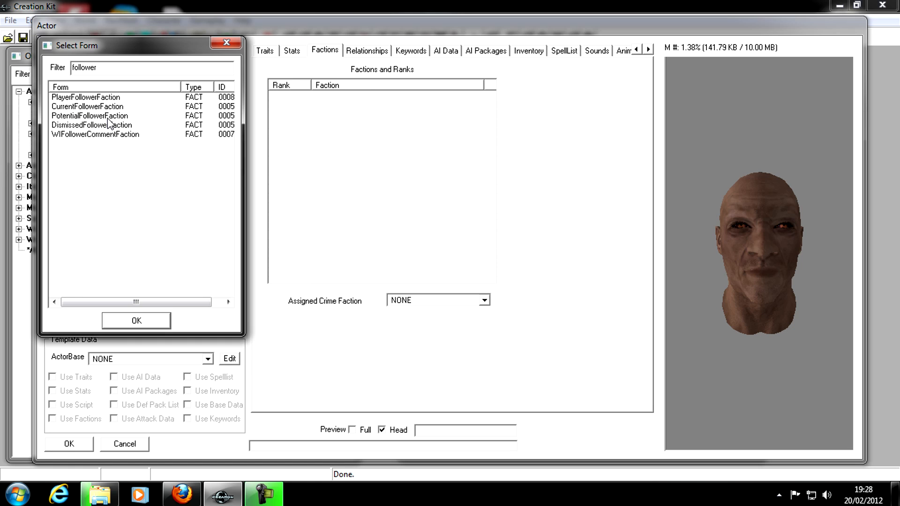
pyautogui.click(87, 106)
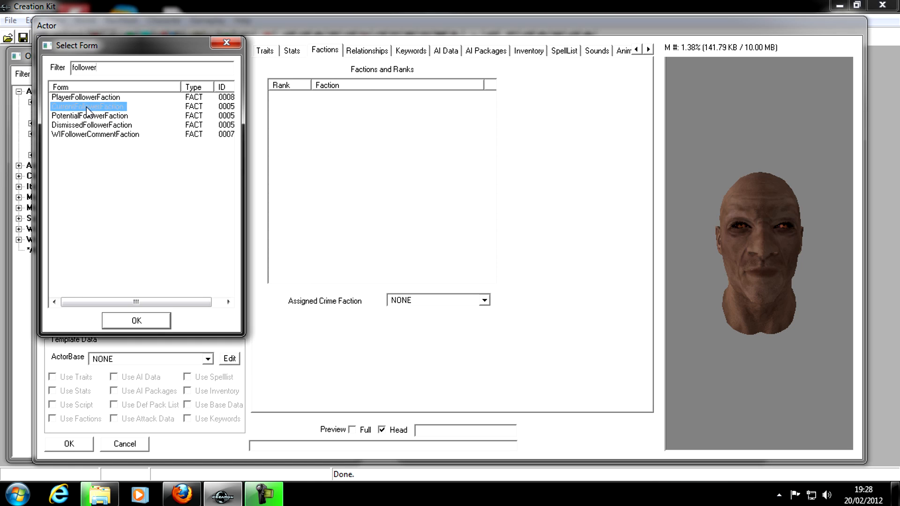
pyautogui.click(136, 321)
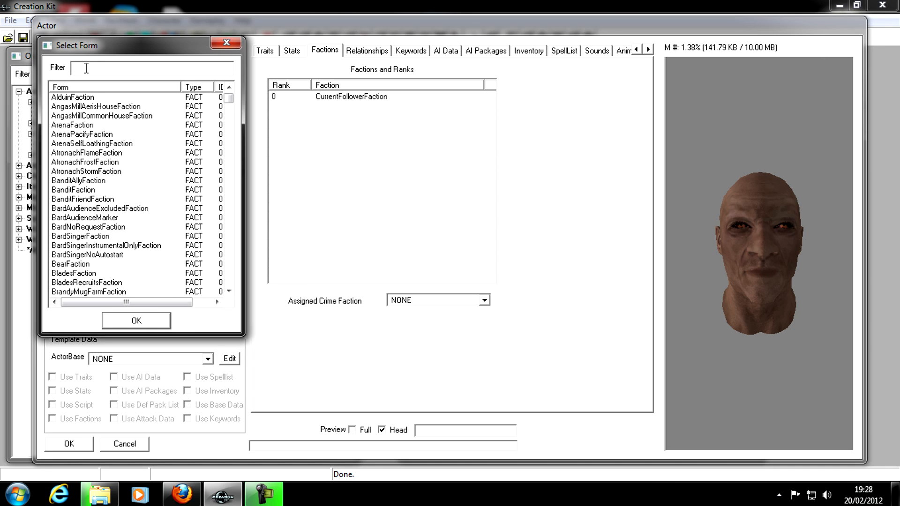
pyautogui.write('follower')
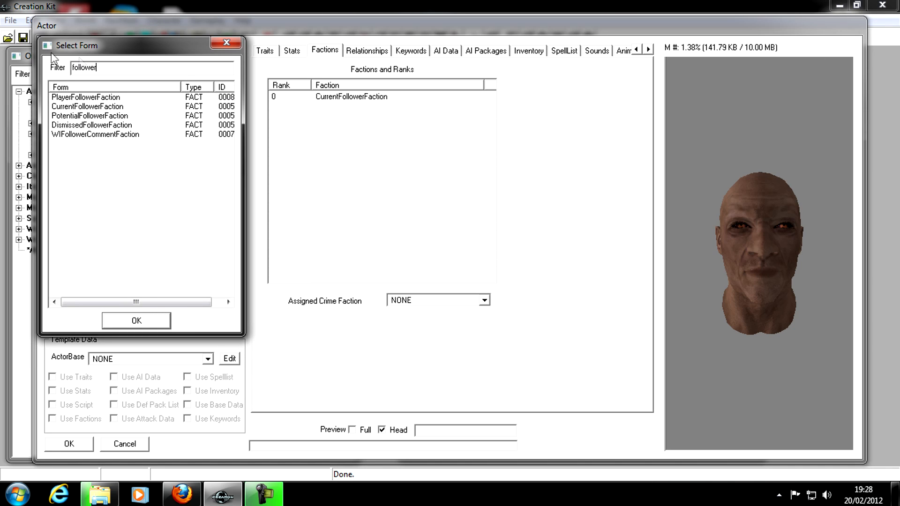
pyautogui.click(90, 115)
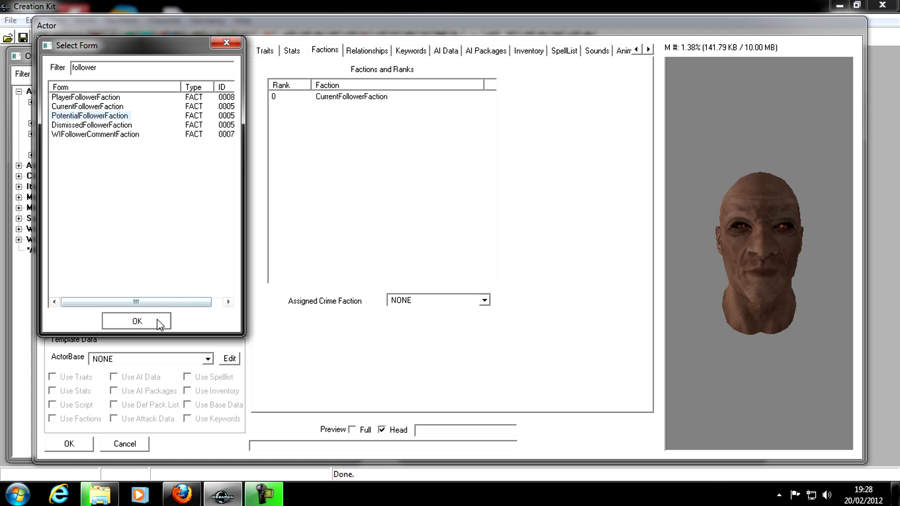
pyautogui.click(137, 320)
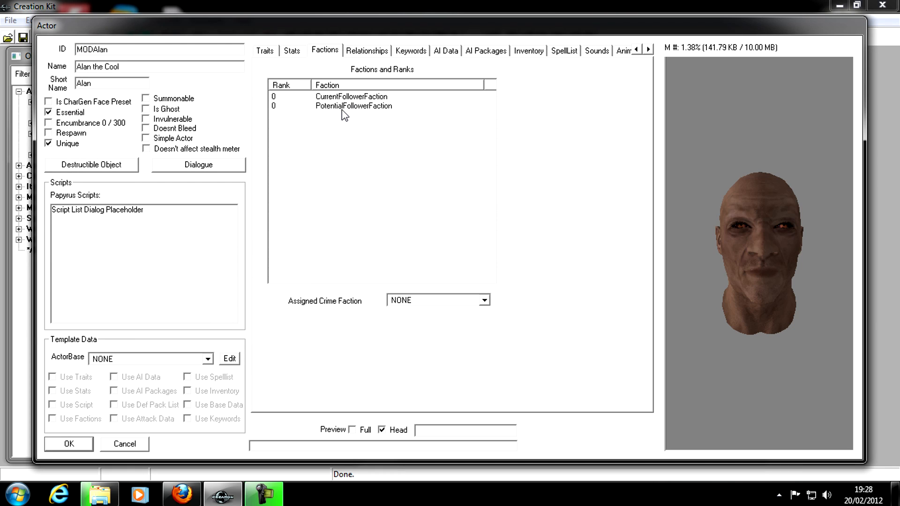
pyautogui.moveTo(340, 97)
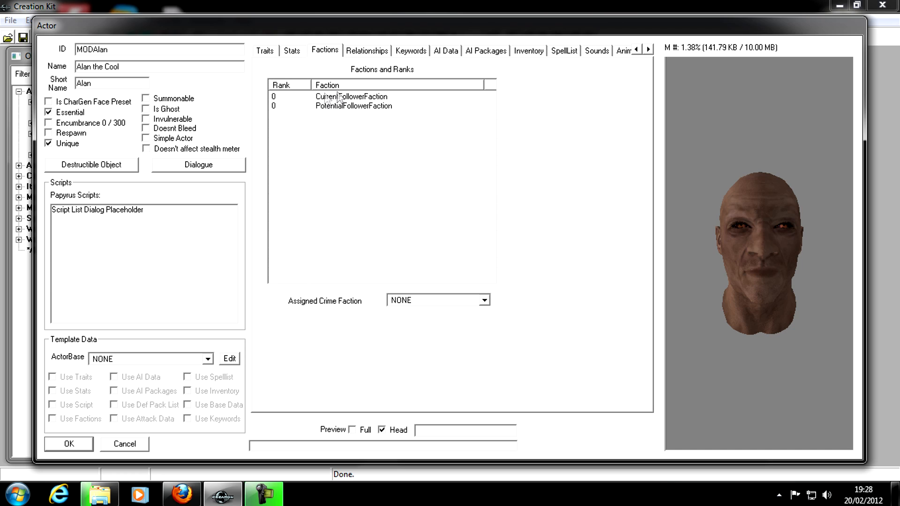
# - Set Alan's rank in CurrentFollowerFaction to -1
pyautogui.click(351, 96)
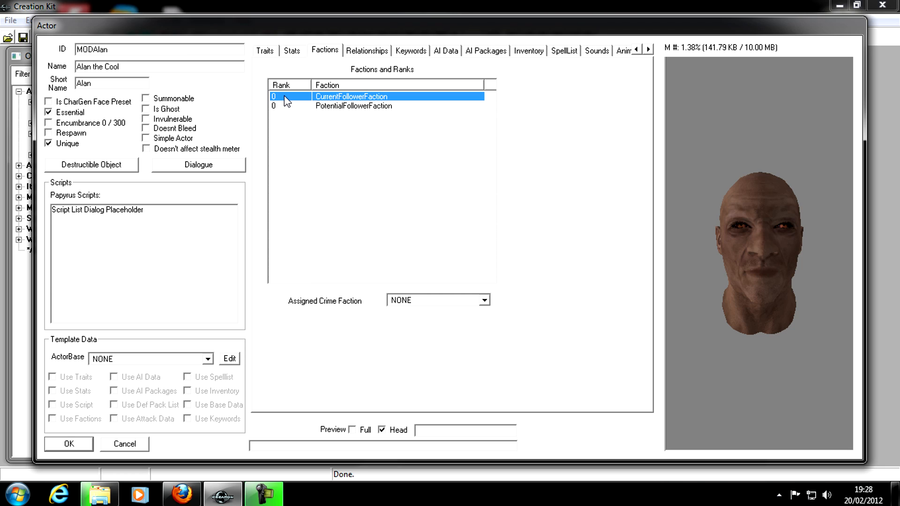
pyautogui.doubleClick(279, 95)
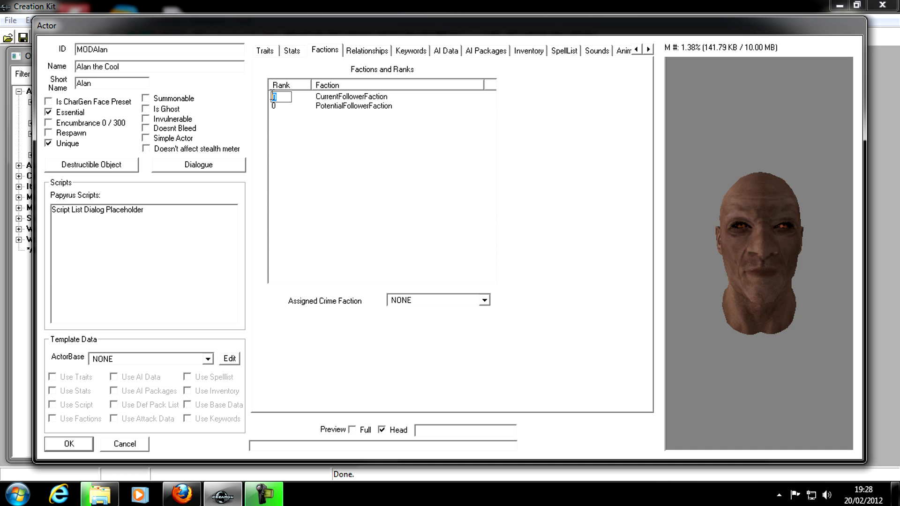
pyautogui.write('-1')
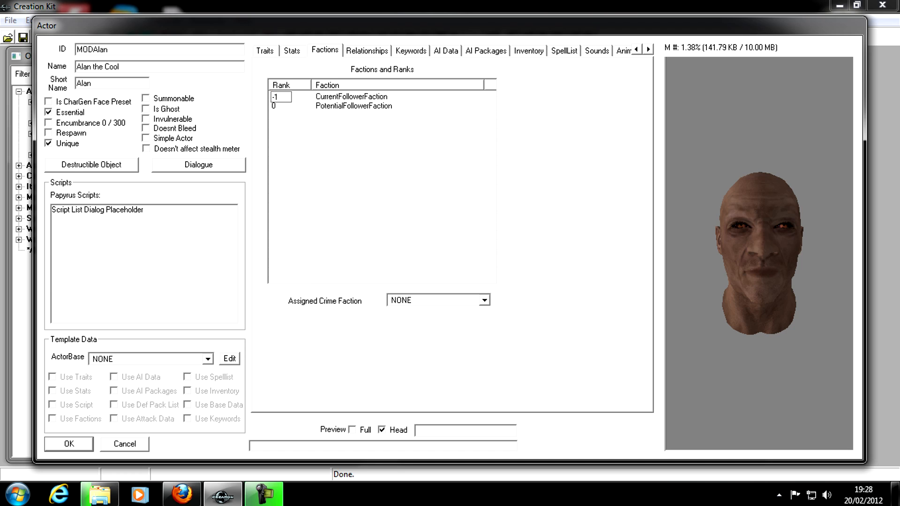
pyautogui.click(350, 95)
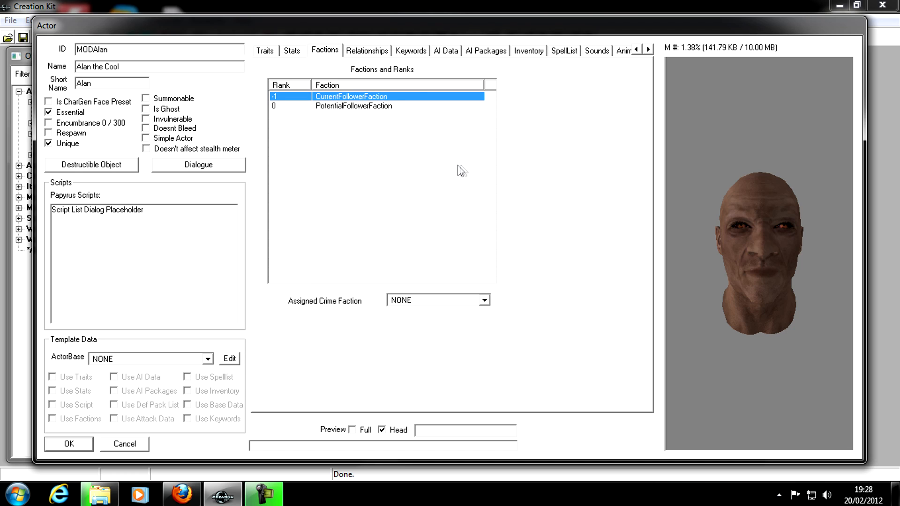
pyautogui.moveTo(427, 73)
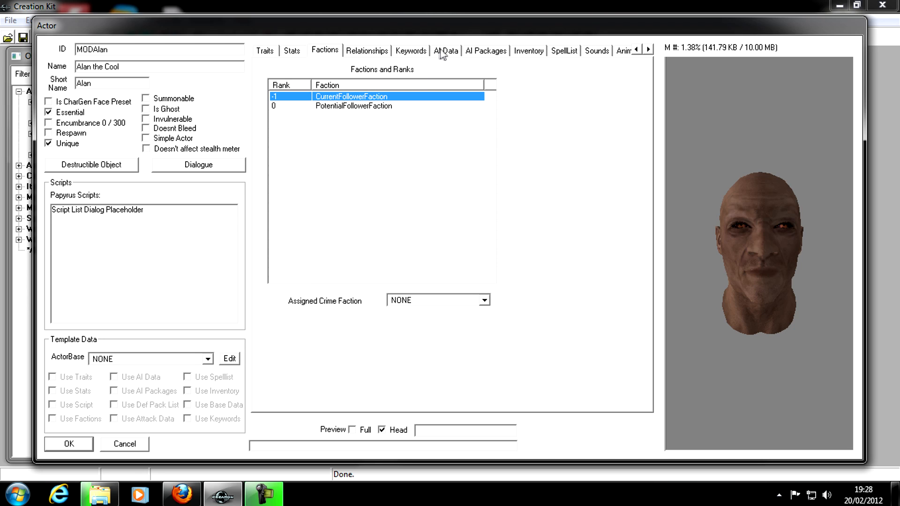
# - Set Alan's AI Assistance to Helps Friends and Allies
pyautogui.click(446, 50)
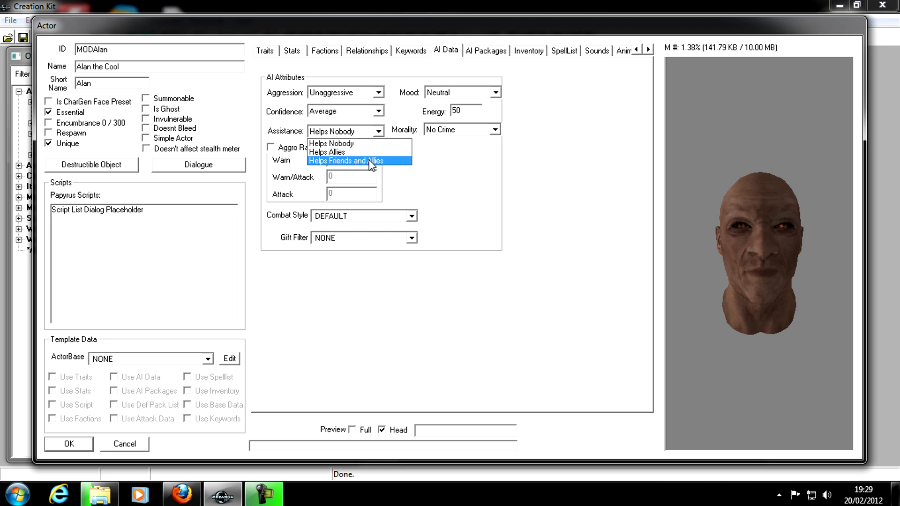
pyautogui.moveTo(348, 162)
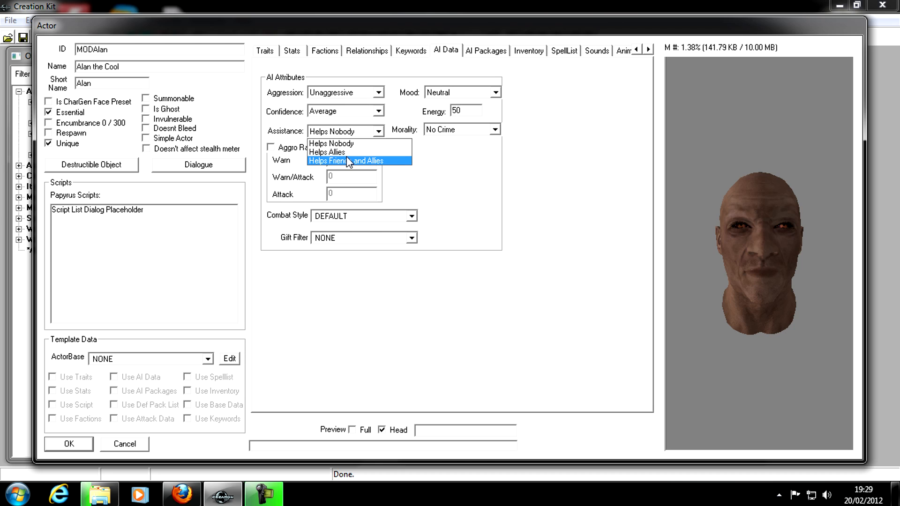
pyautogui.click(346, 160)
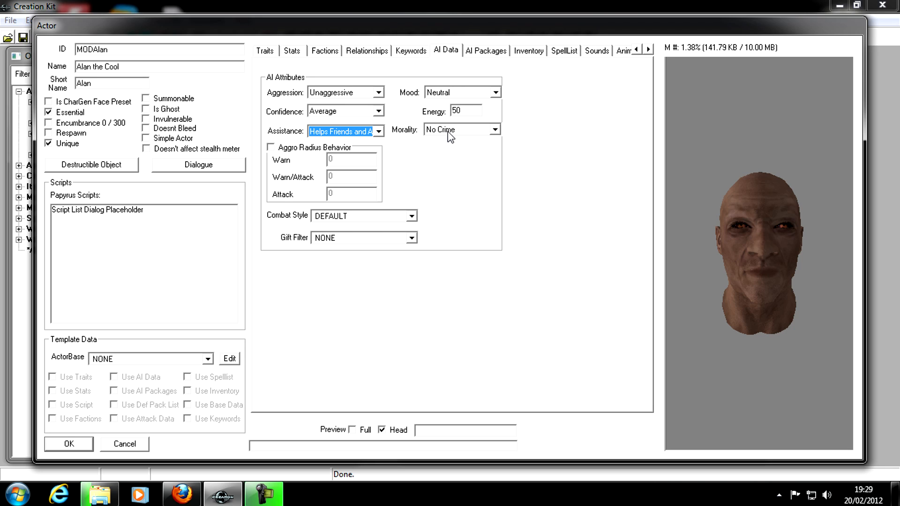
pyautogui.moveTo(430, 136)
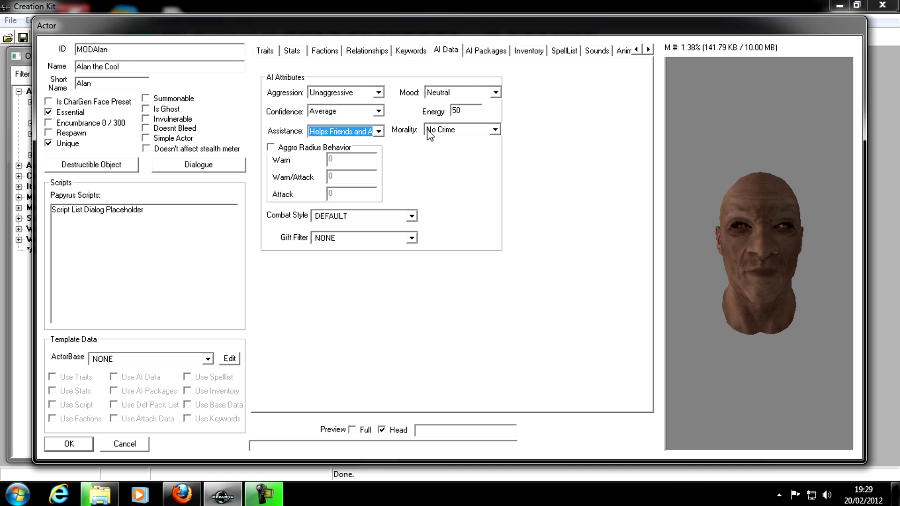
pyautogui.moveTo(395, 77)
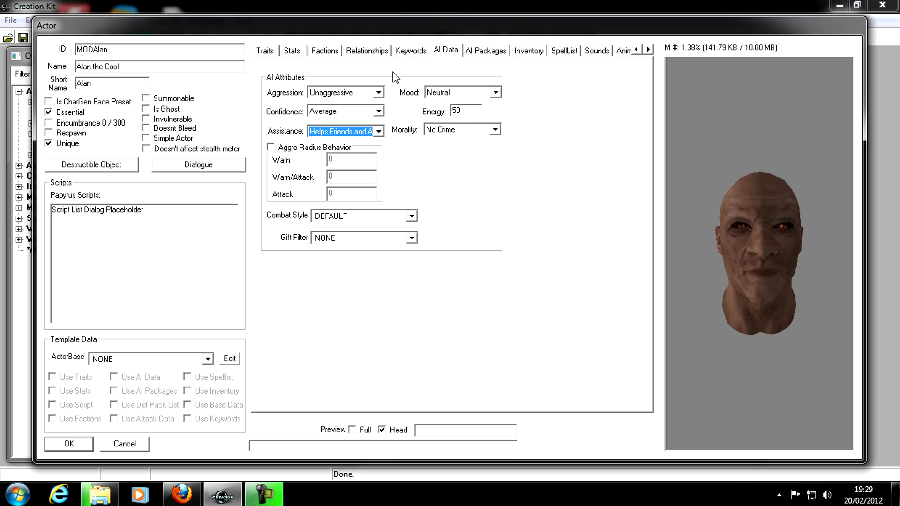
pyautogui.moveTo(558, 71)
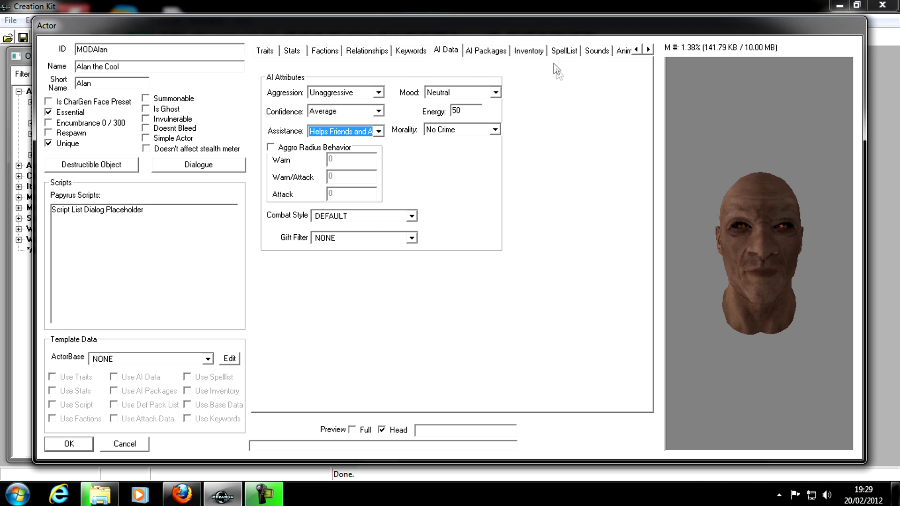
# - Make ArmorDragonplateAllOutfit Alan's default outfit and preview his full body wearing it
pyautogui.click(527, 51)
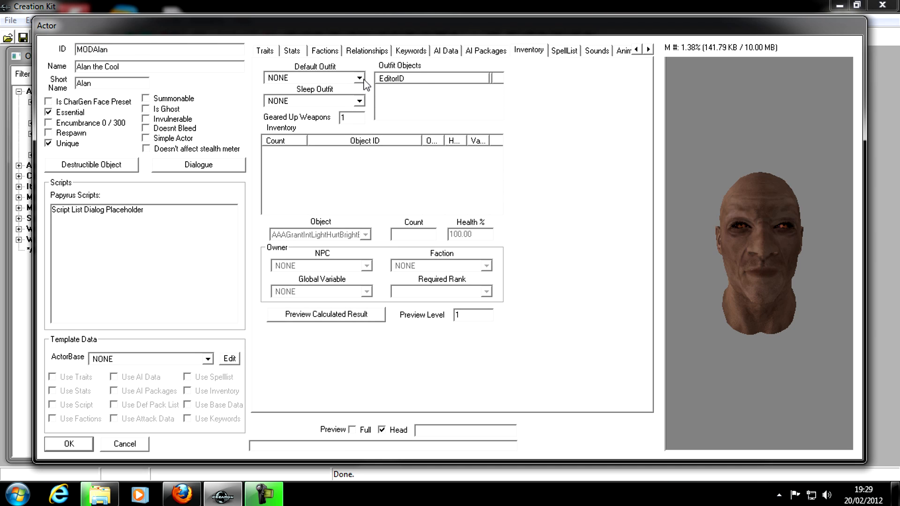
pyautogui.click(359, 78)
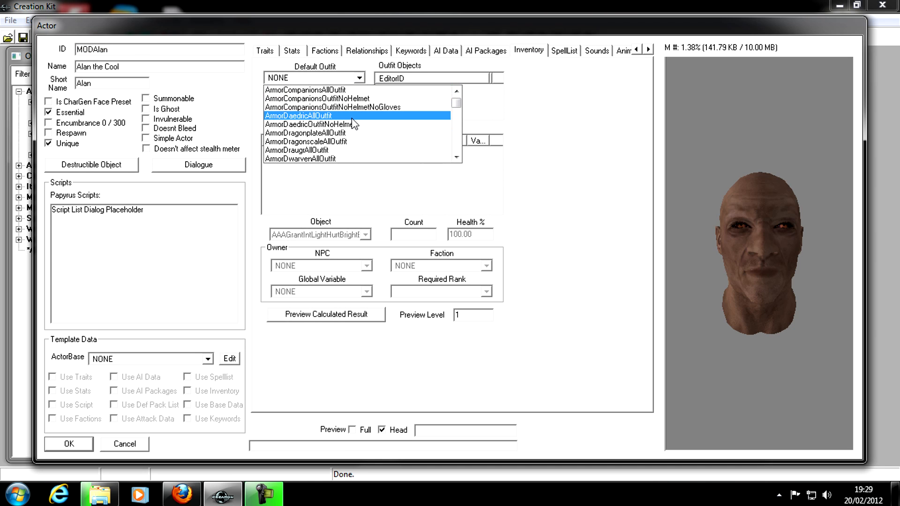
pyautogui.click(306, 141)
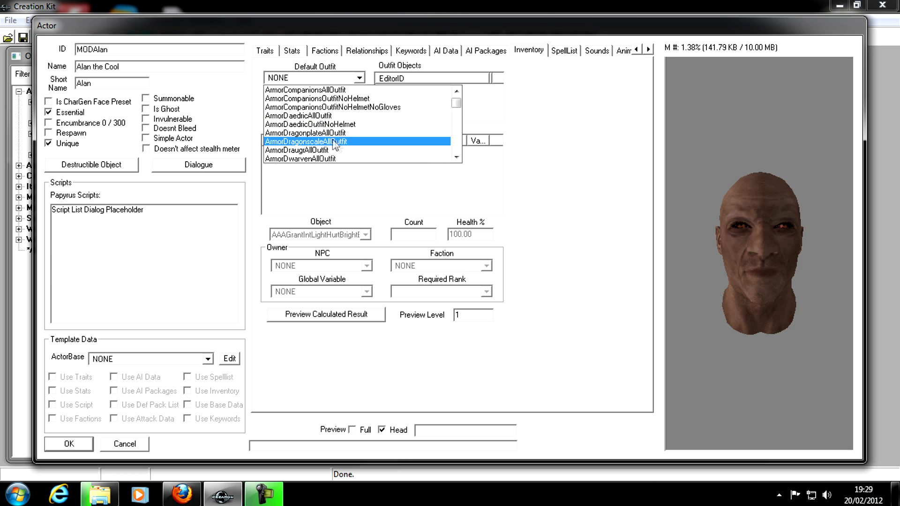
pyautogui.click(304, 132)
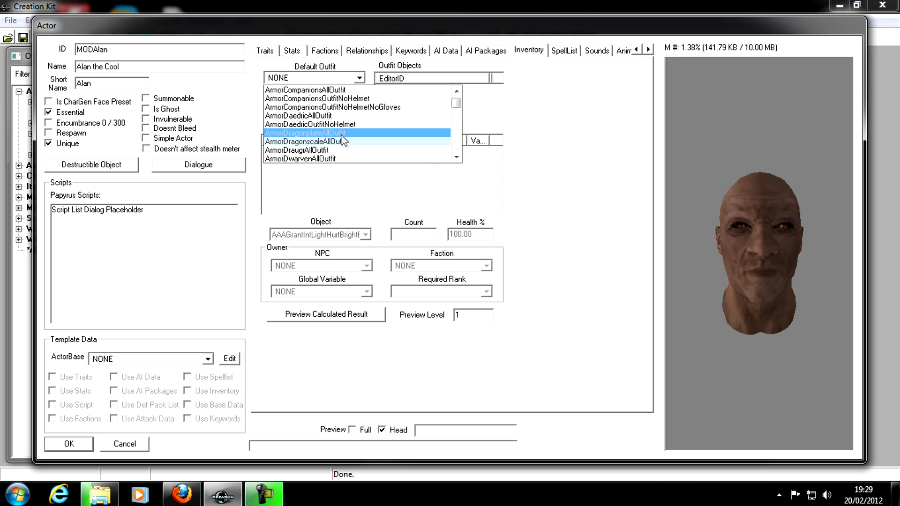
pyautogui.click(306, 132)
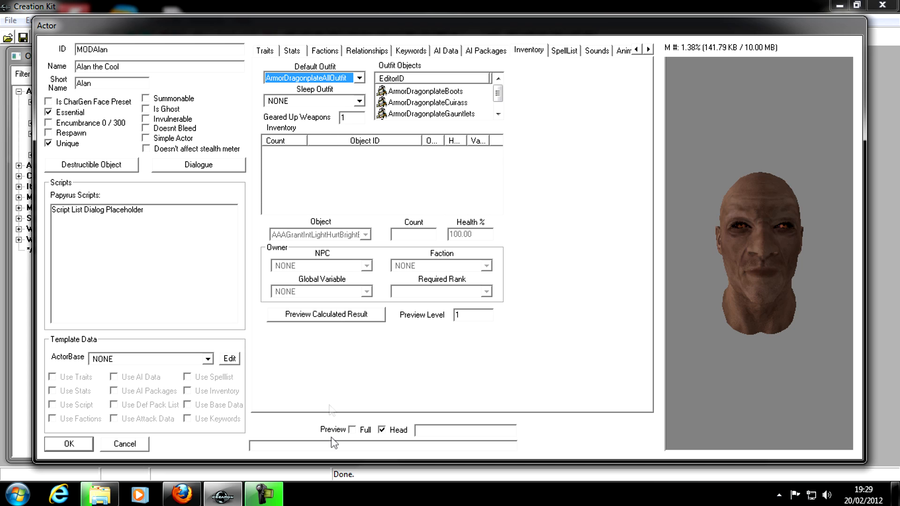
pyautogui.click(354, 429)
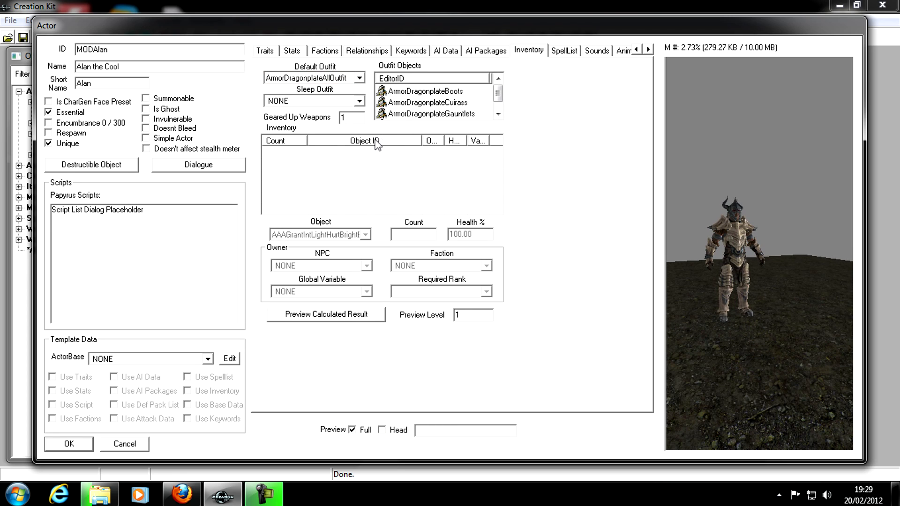
# - Add one EnchDaedricBattleaxeAbsorb to Alan's inventory
pyautogui.rightClick(378, 145)
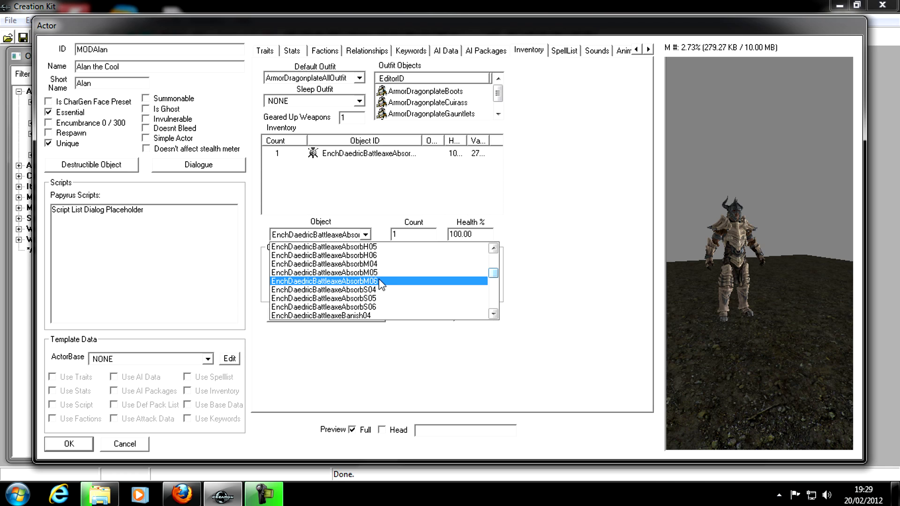
pyautogui.click(323, 281)
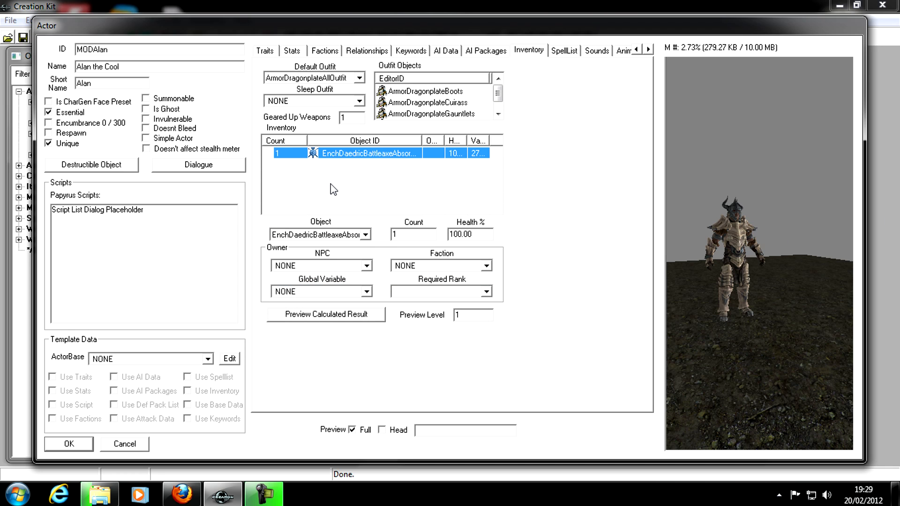
pyautogui.moveTo(153, 297)
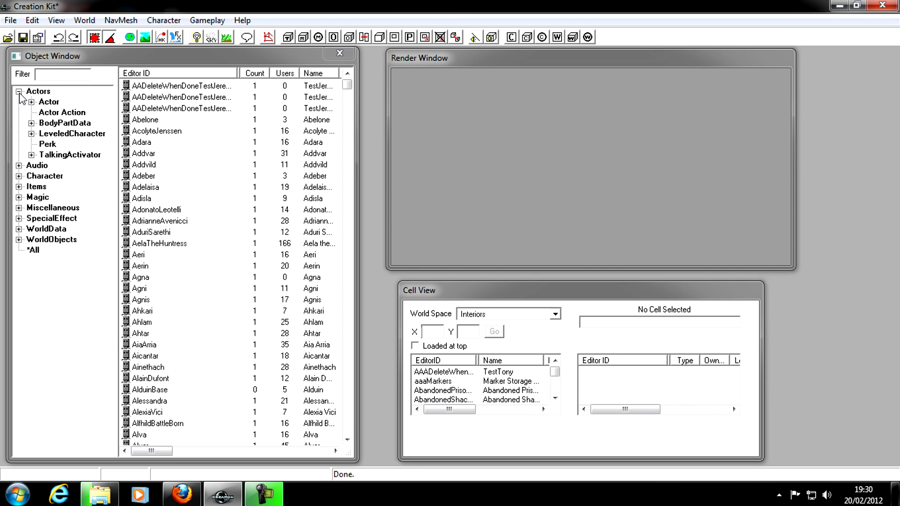
# - Show the Relationship records under the Character category in the Object Window
pyautogui.click(18, 91)
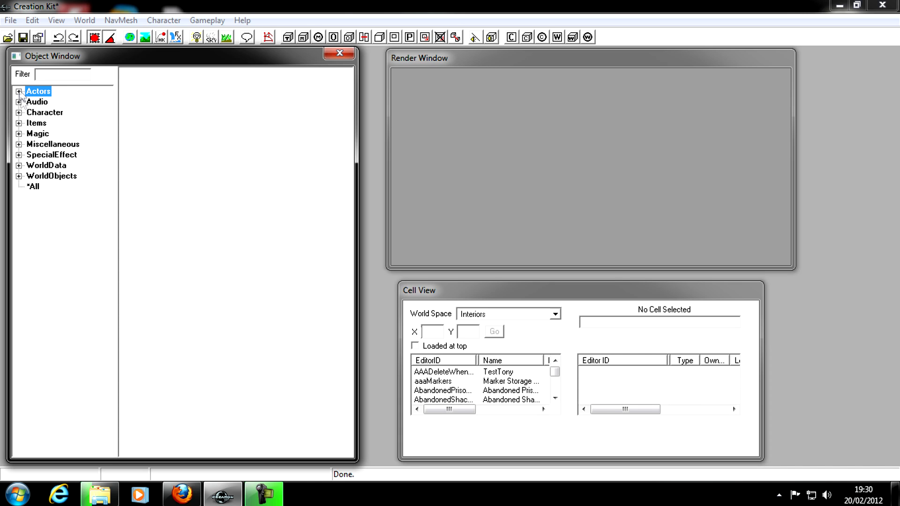
pyautogui.click(19, 112)
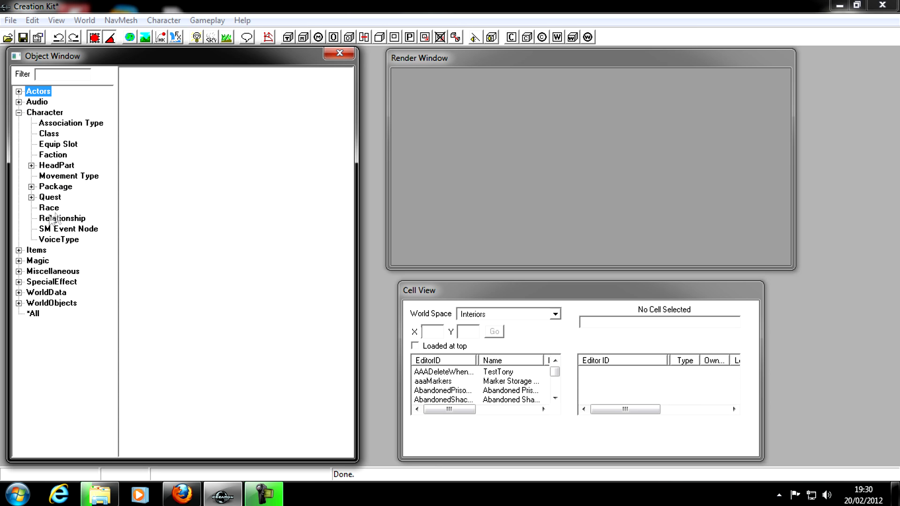
pyautogui.click(62, 219)
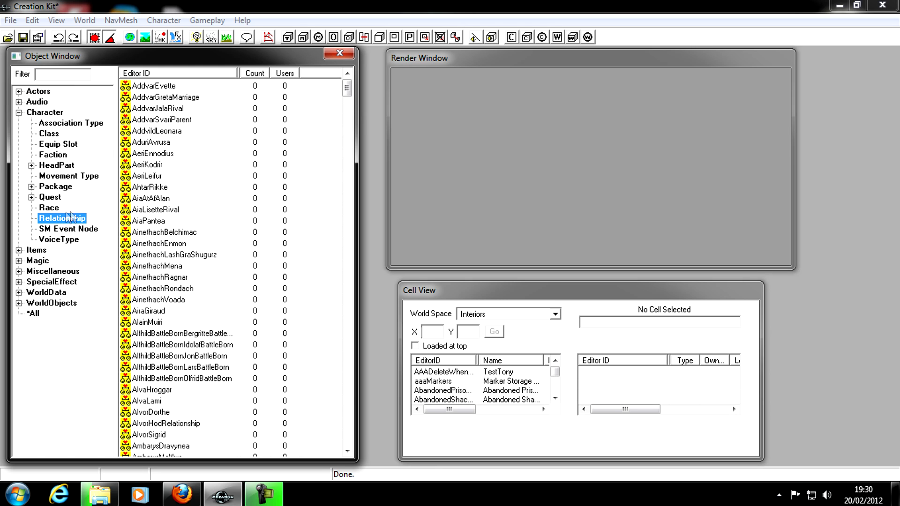
pyautogui.moveTo(209, 224)
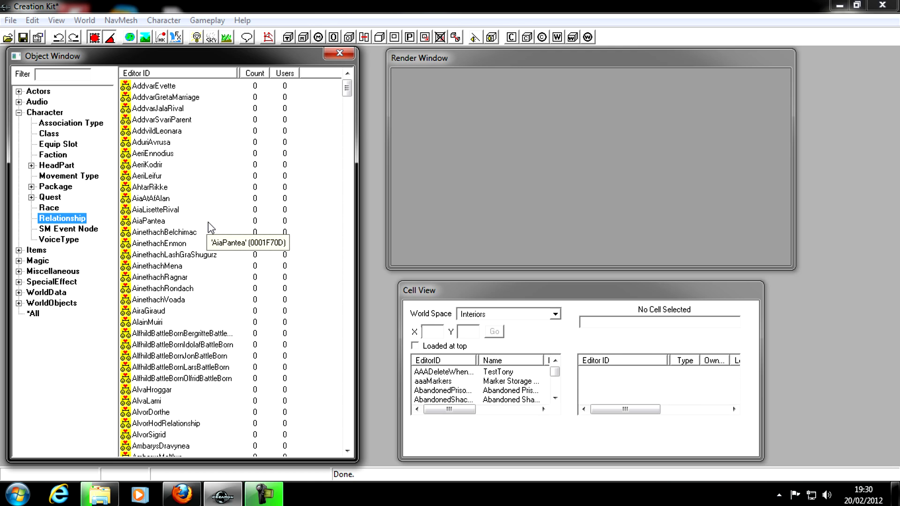
pyautogui.moveTo(238, 209)
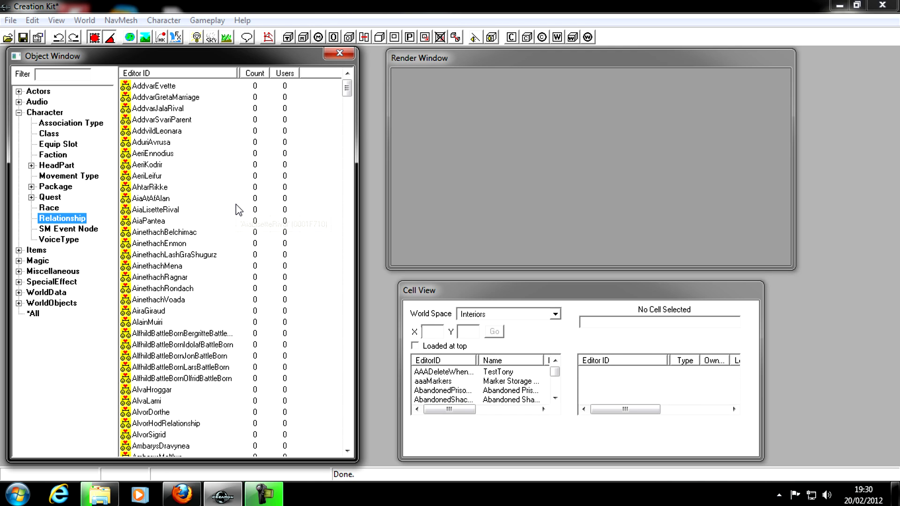
pyautogui.moveTo(235, 209)
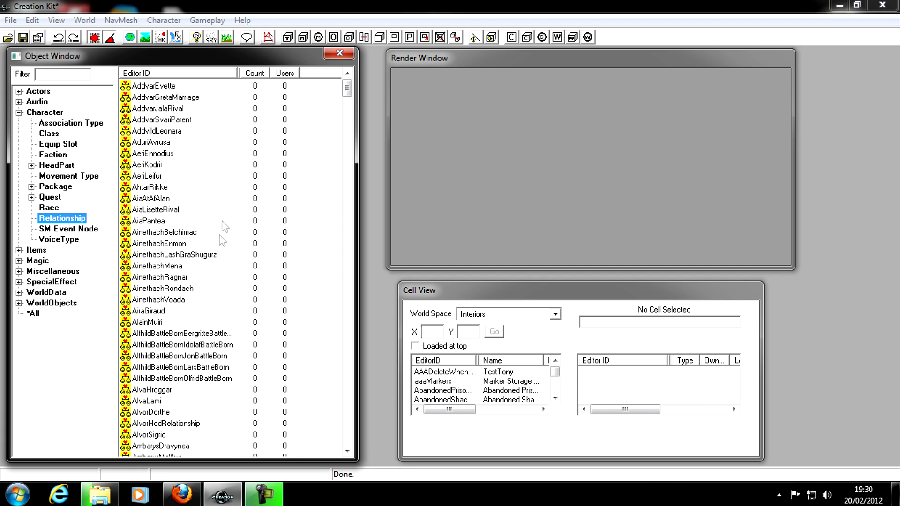
# - Create a new relationship record with the ID MODAlanR
pyautogui.rightClick(159, 278)
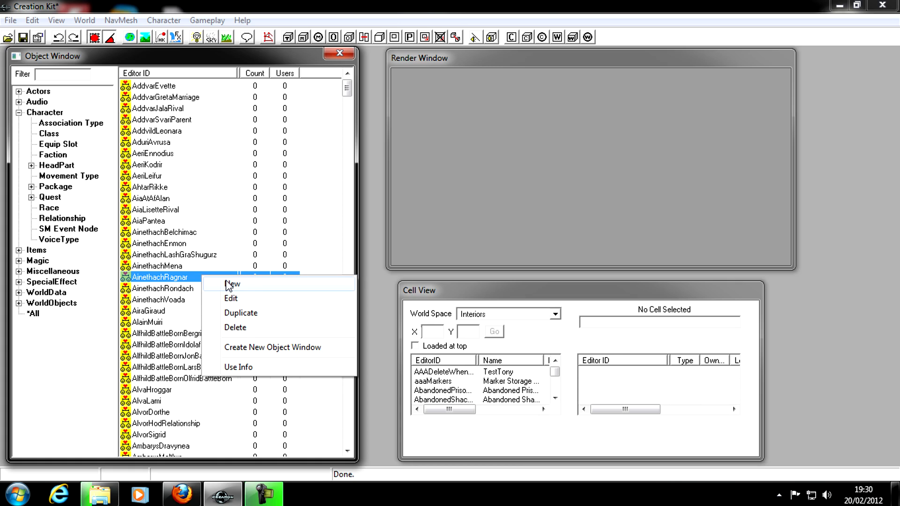
pyautogui.click(231, 284)
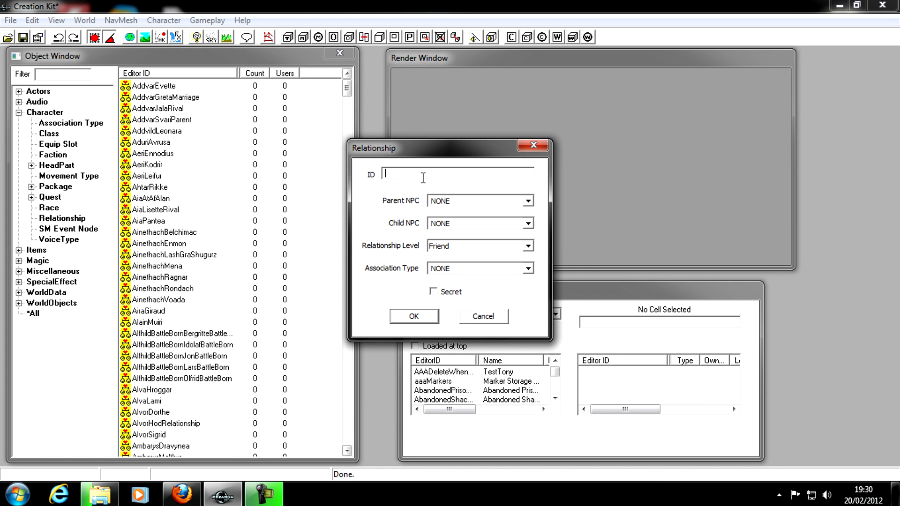
pyautogui.write('MO')
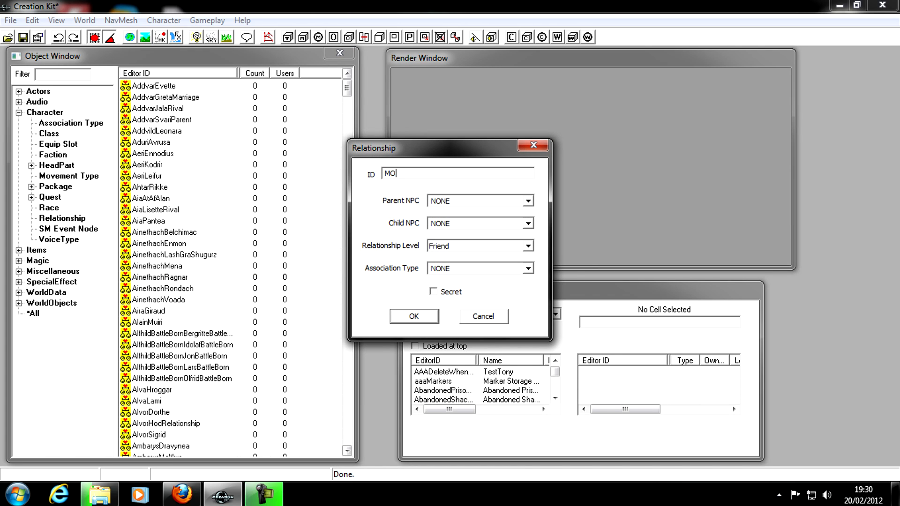
pyautogui.write('D')
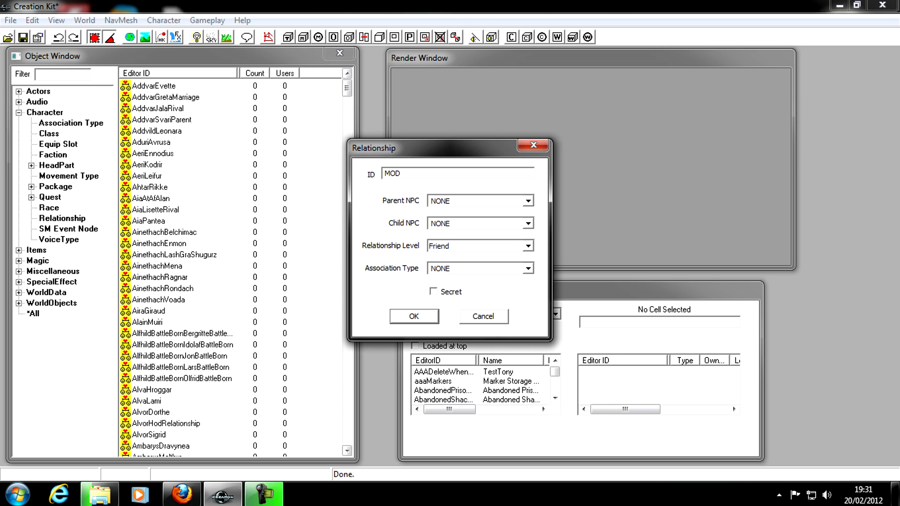
pyautogui.write('Ala')
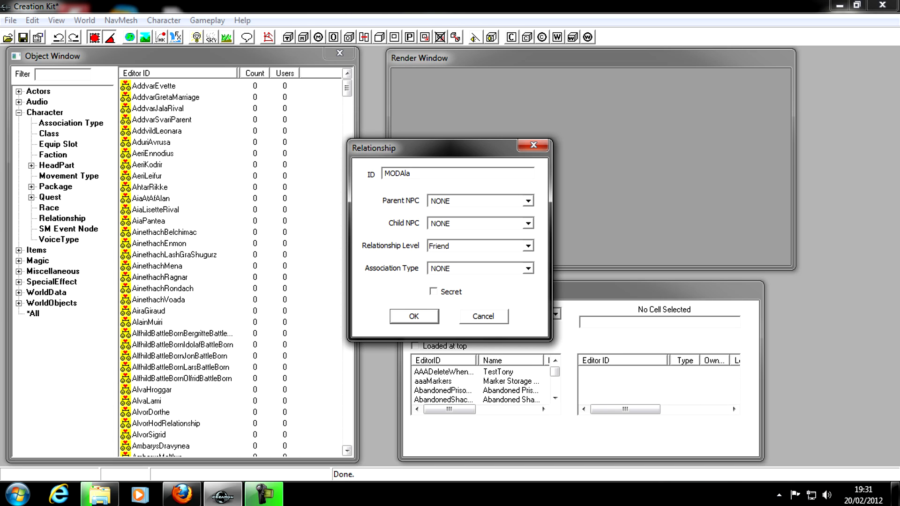
pyautogui.write('nR')
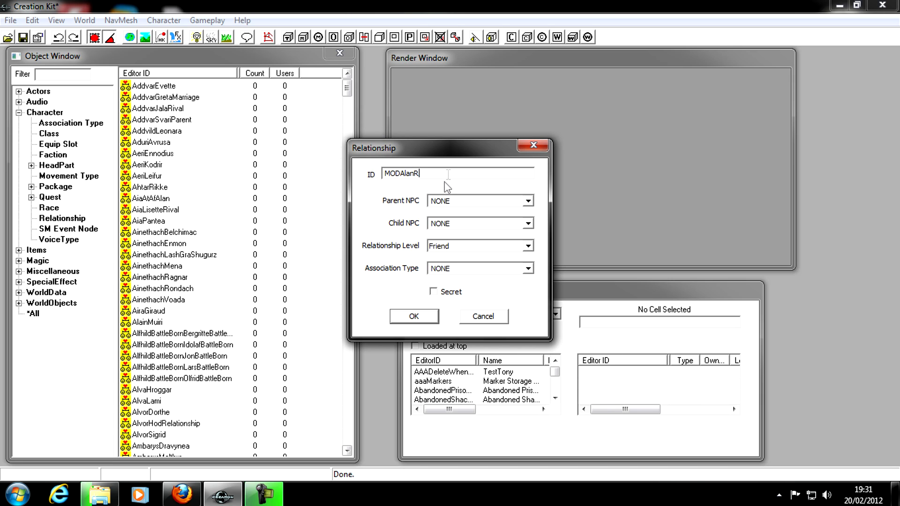
pyautogui.moveTo(441, 148)
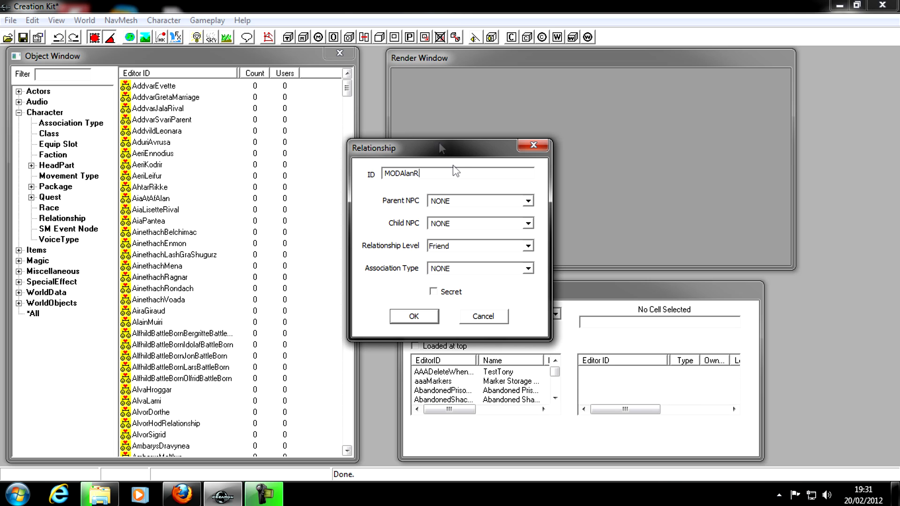
pyautogui.moveTo(476, 208)
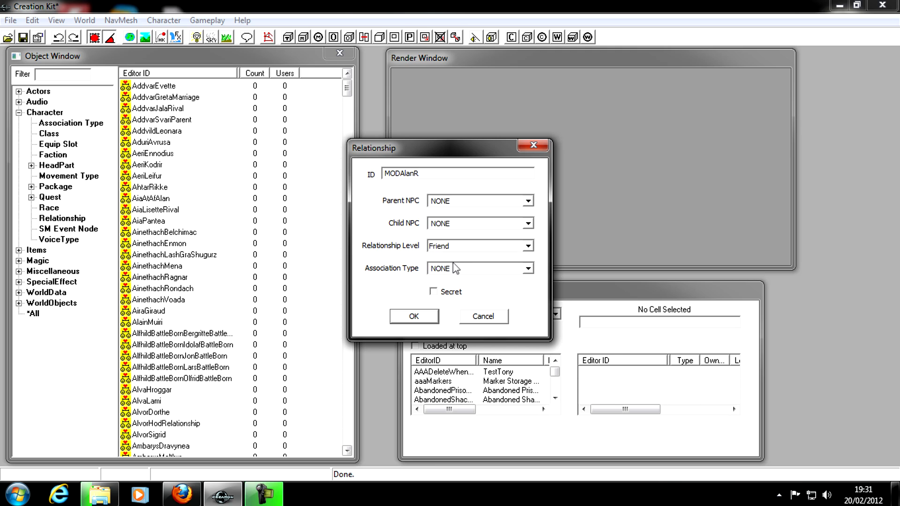
pyautogui.moveTo(453, 206)
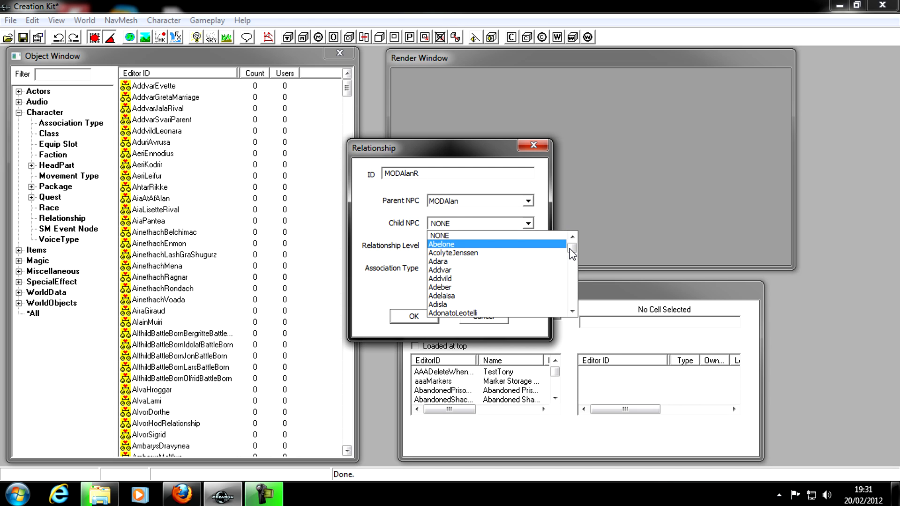
# - Set the Parent NPC to MODAlan and the Child NPC to Player
pyautogui.click(571, 257)
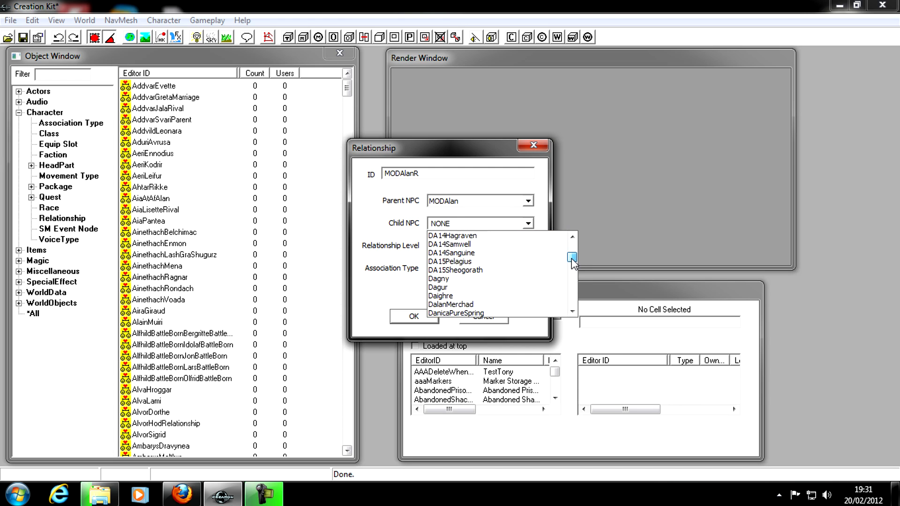
pyautogui.click(570, 276)
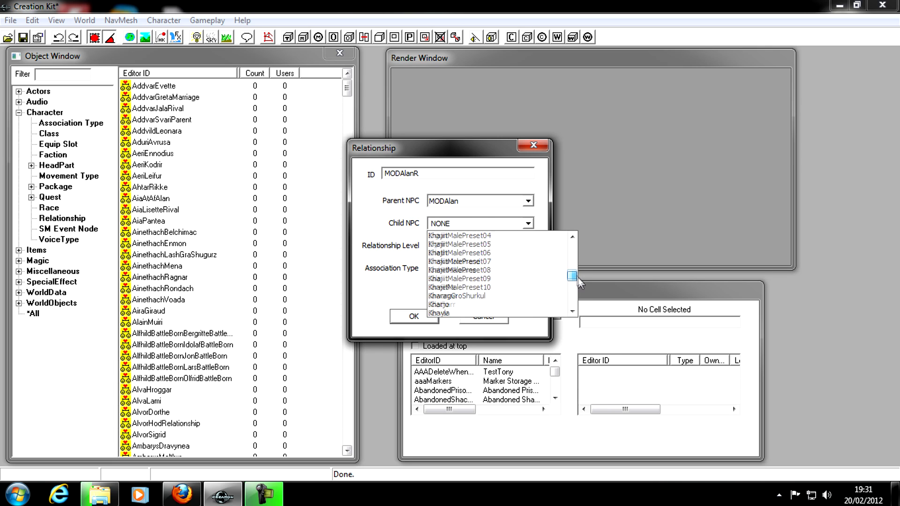
pyautogui.click(572, 278)
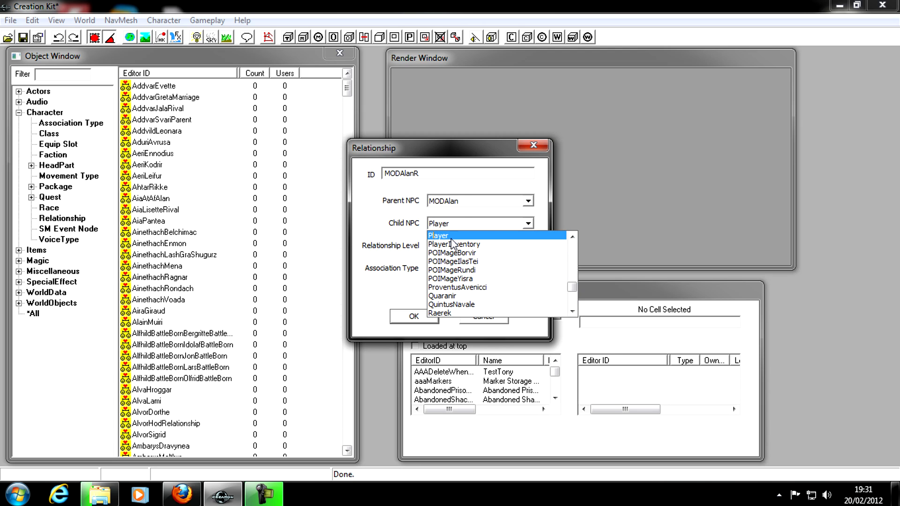
pyautogui.click(437, 235)
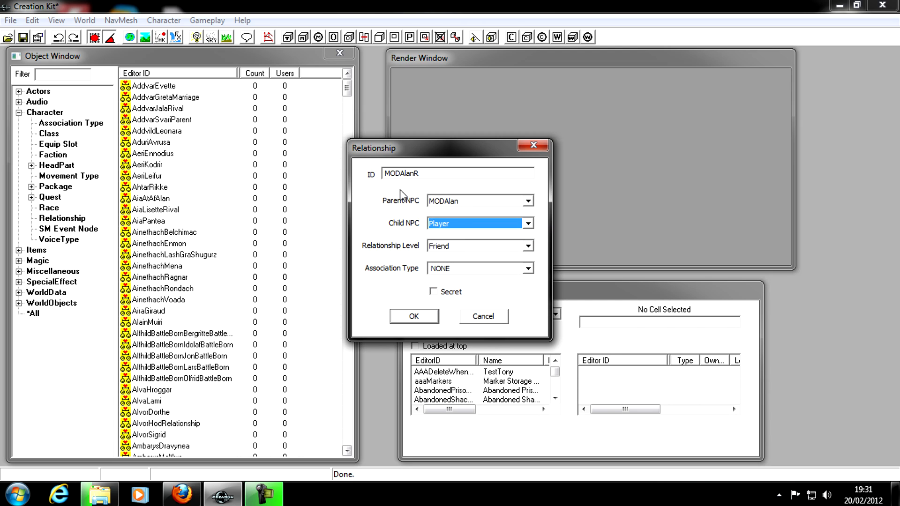
pyautogui.moveTo(439, 234)
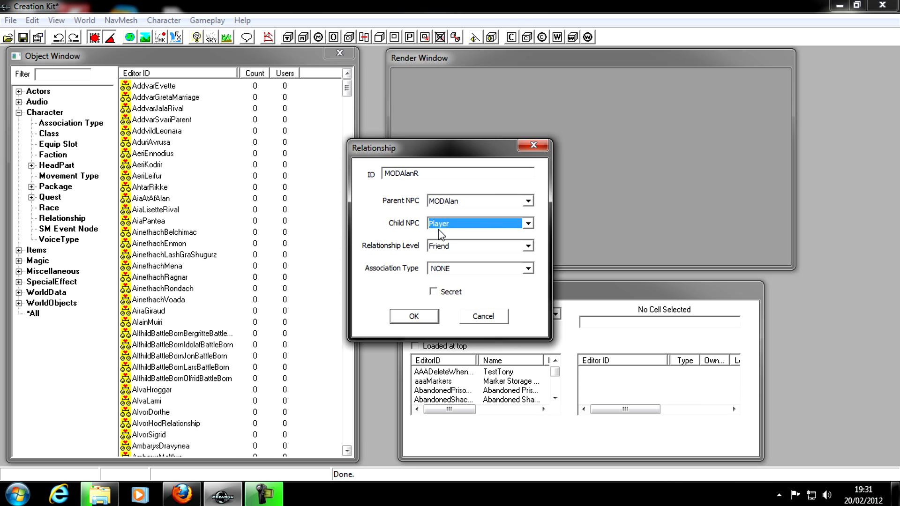
pyautogui.moveTo(454, 252)
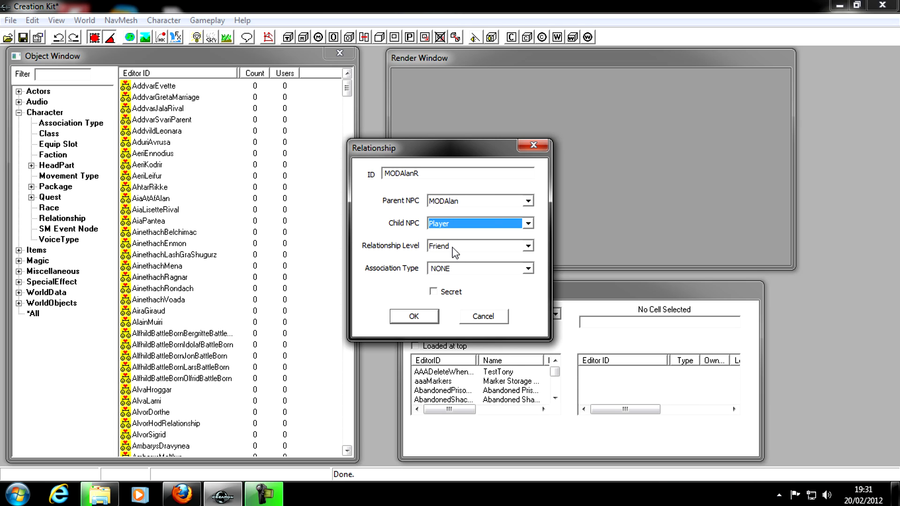
# - Set Relationship Level to Ally, keep Association Type NONE, and confirm the record
pyautogui.click(526, 245)
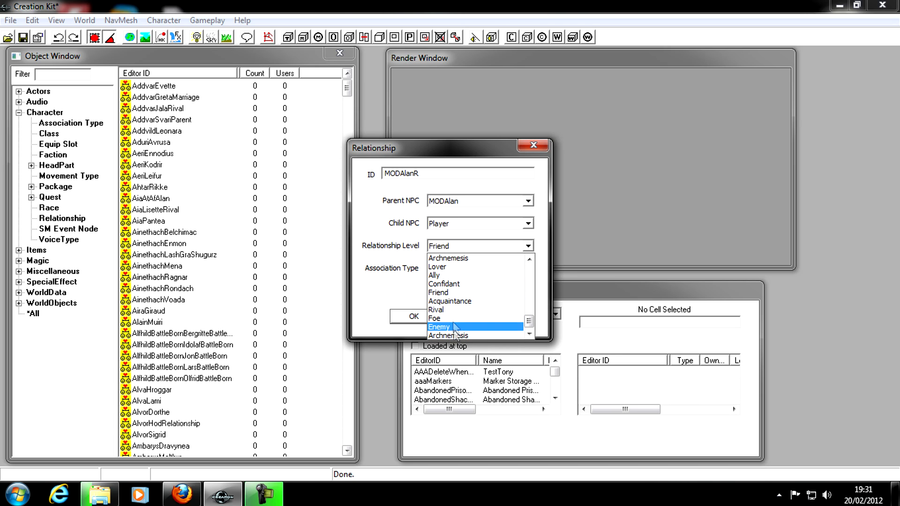
pyautogui.scroll(-3)
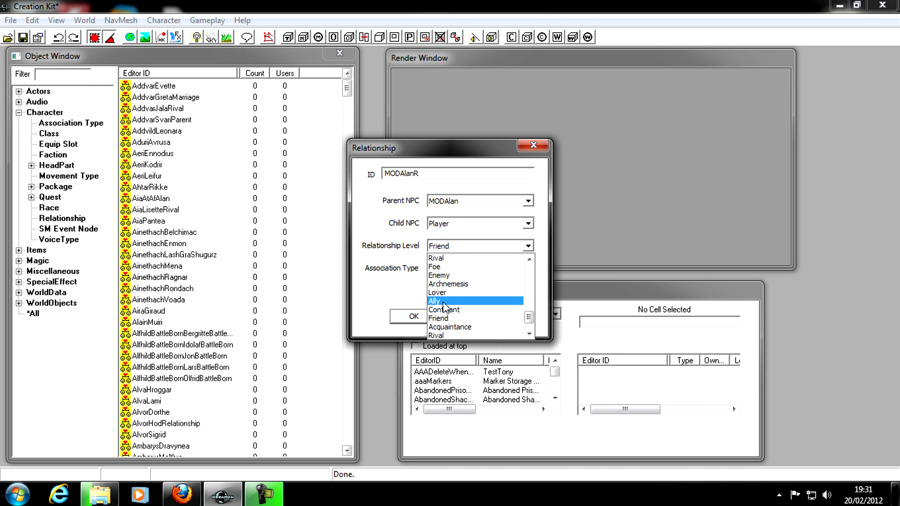
pyautogui.moveTo(444, 311)
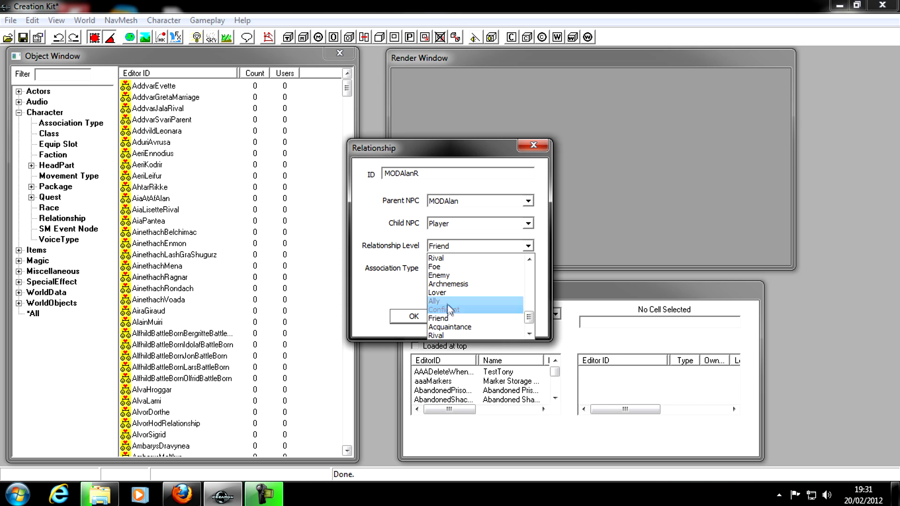
pyautogui.click(434, 301)
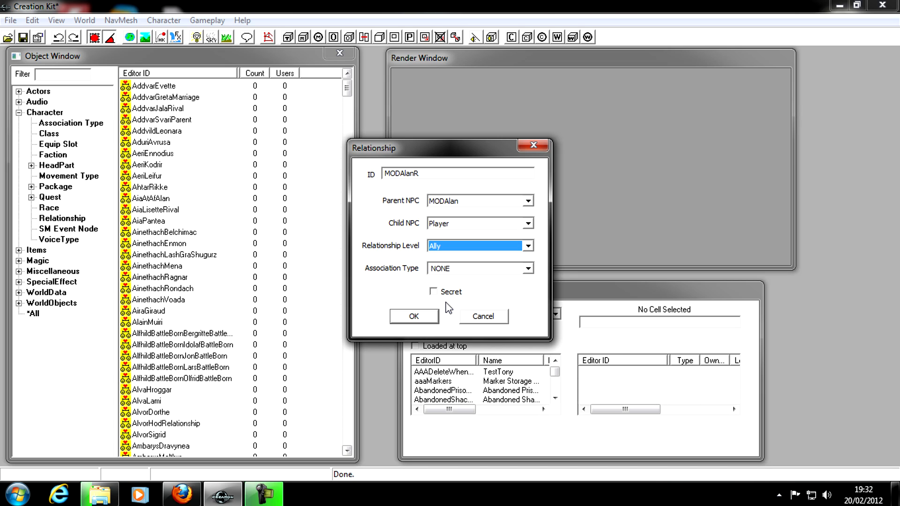
pyautogui.click(526, 268)
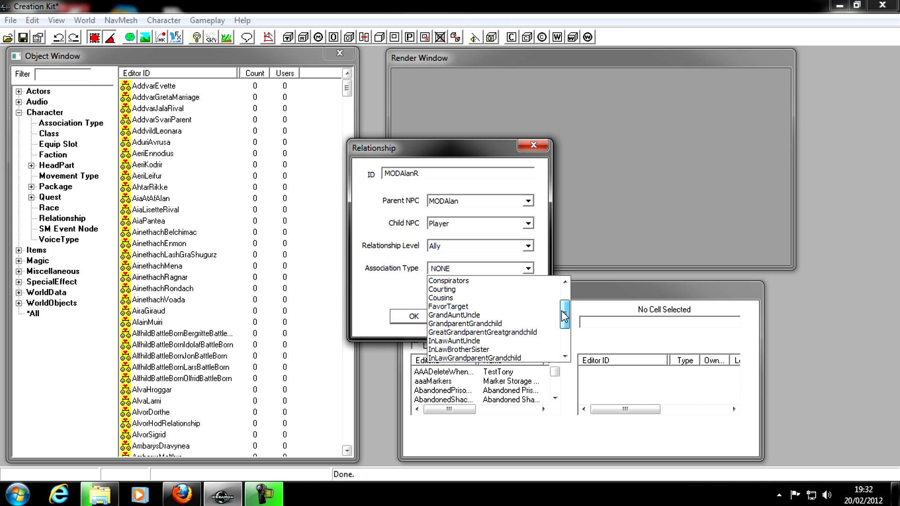
pyautogui.click(480, 268)
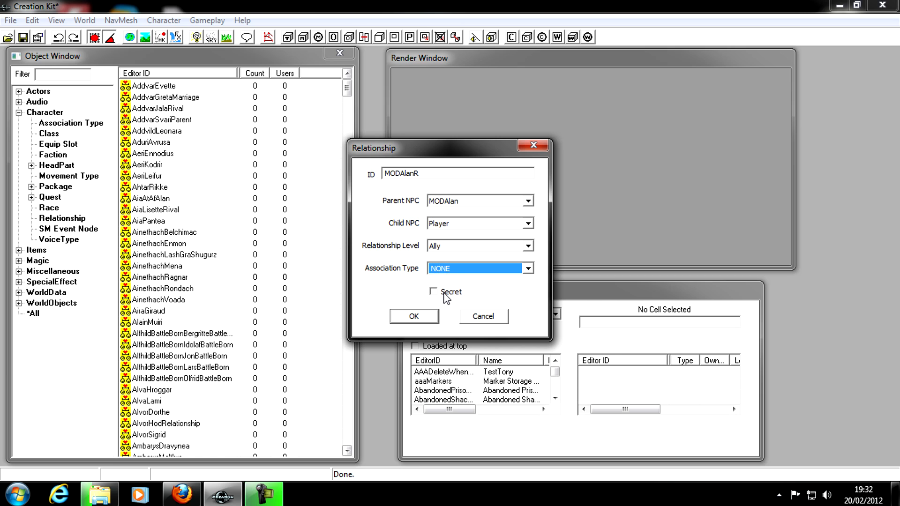
pyautogui.moveTo(451, 331)
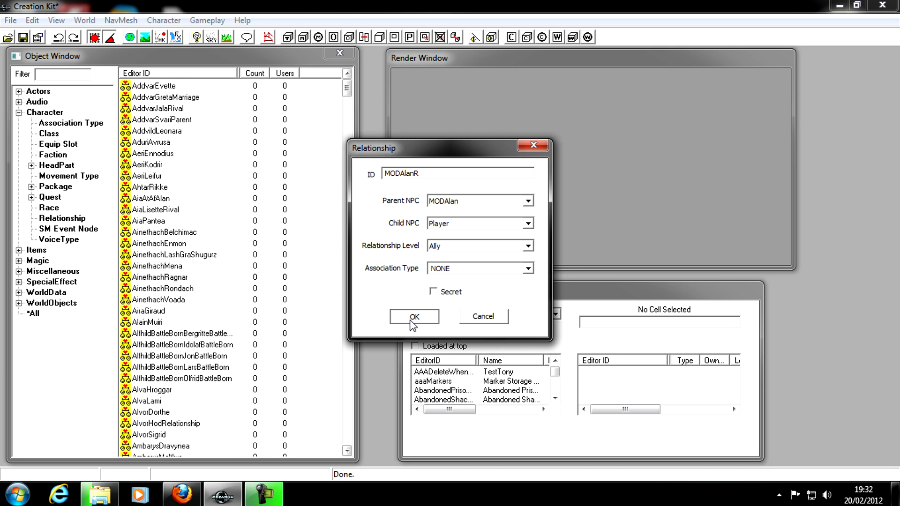
pyautogui.click(413, 316)
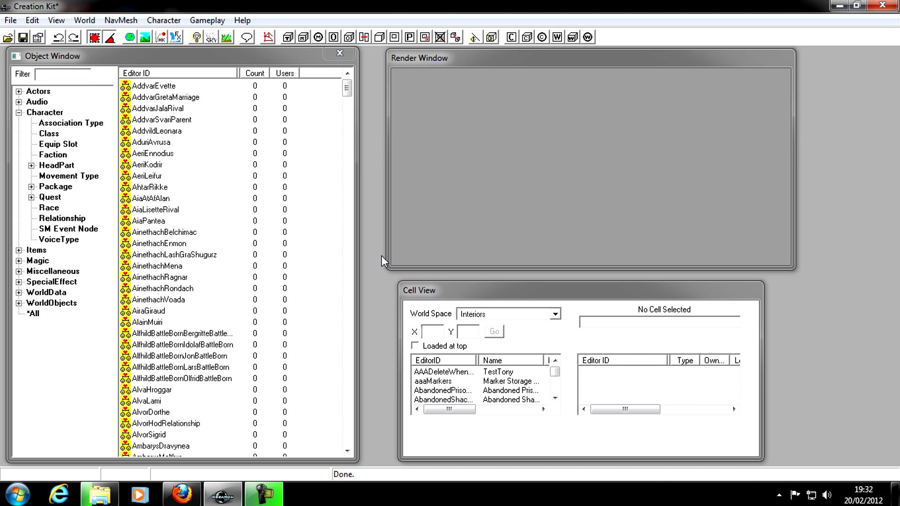
pyautogui.moveTo(369, 251)
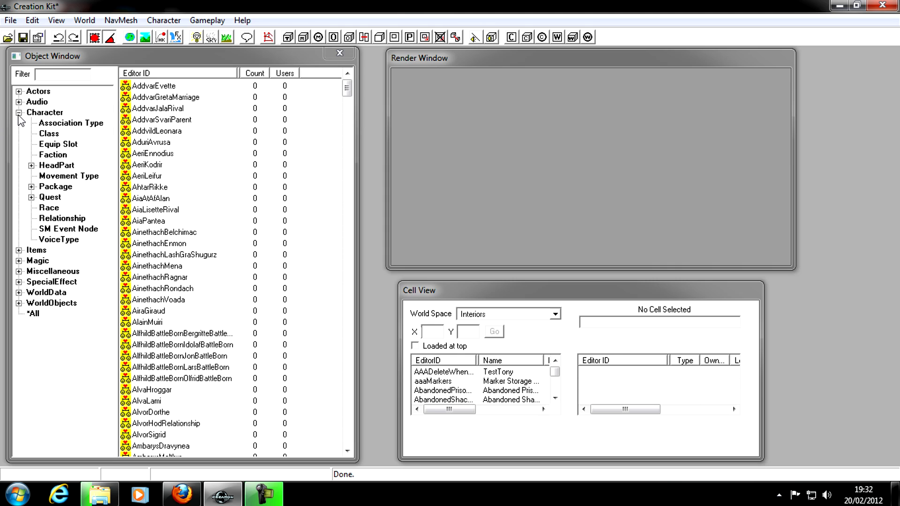
# - Filter the Actors list by 'mod' so the MODAlan record shows
pyautogui.click(19, 112)
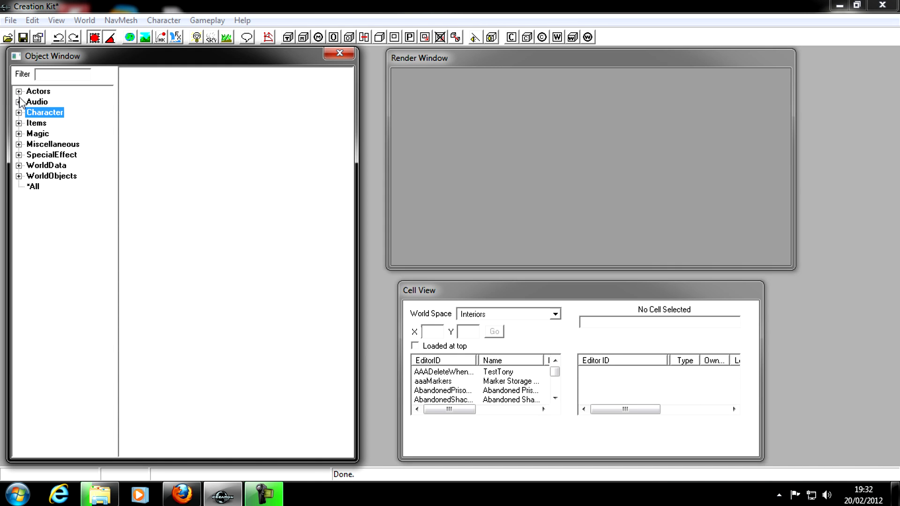
pyautogui.click(19, 91)
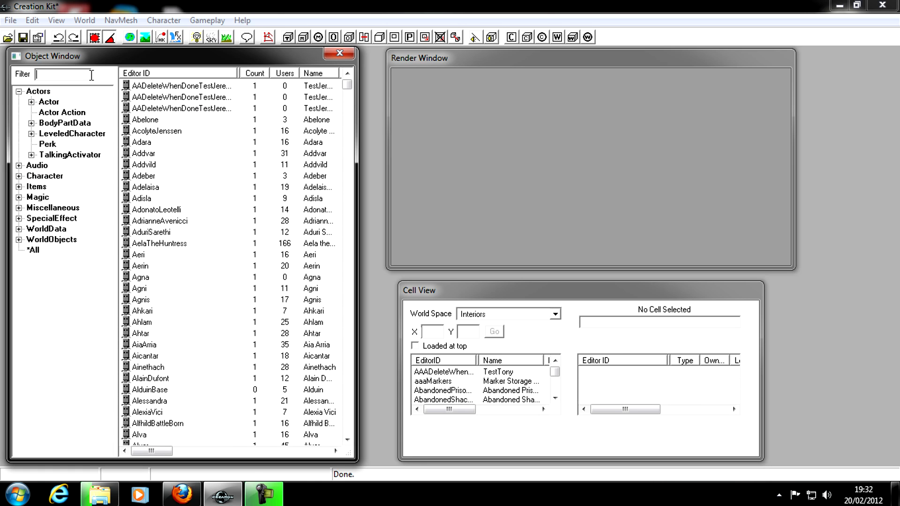
pyautogui.write('mod')
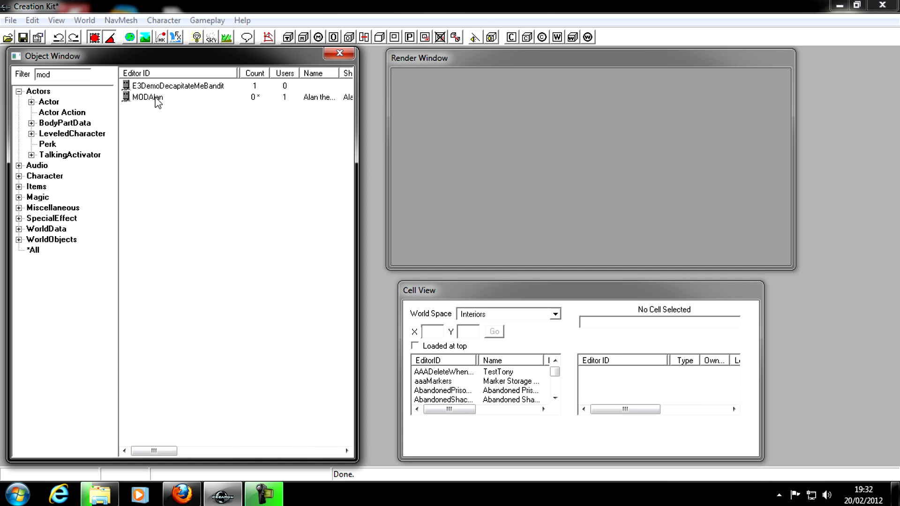
pyautogui.moveTo(536, 295)
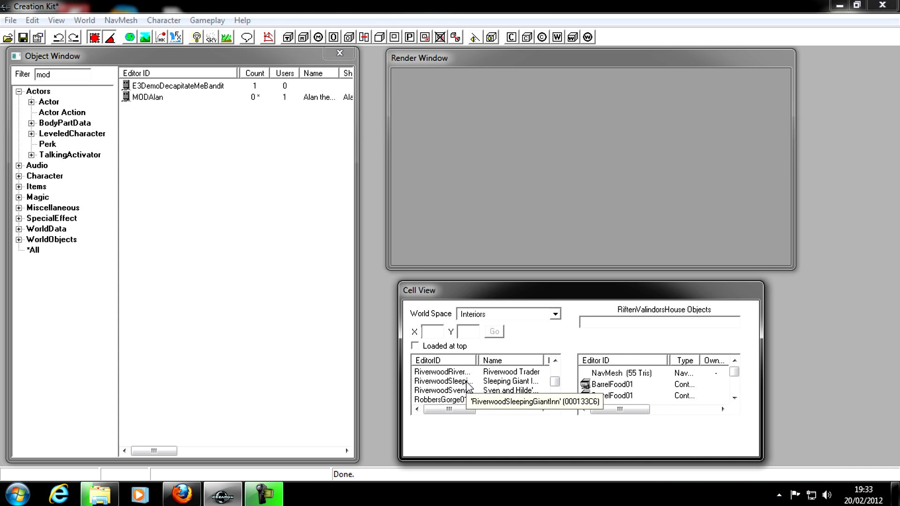
# - Load the RiverwoodSleepingGiantInn interior cell into the render view
pyautogui.click(442, 381)
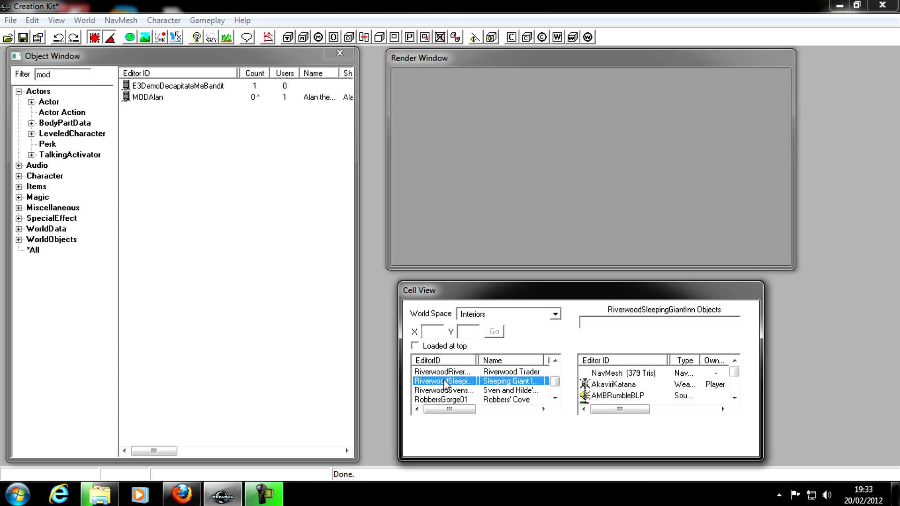
pyautogui.moveTo(771, 229)
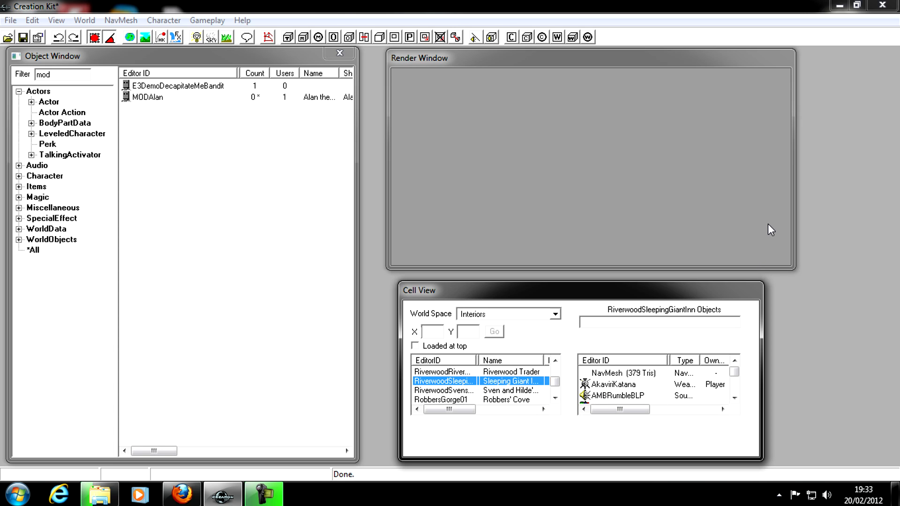
pyautogui.doubleClick(444, 380)
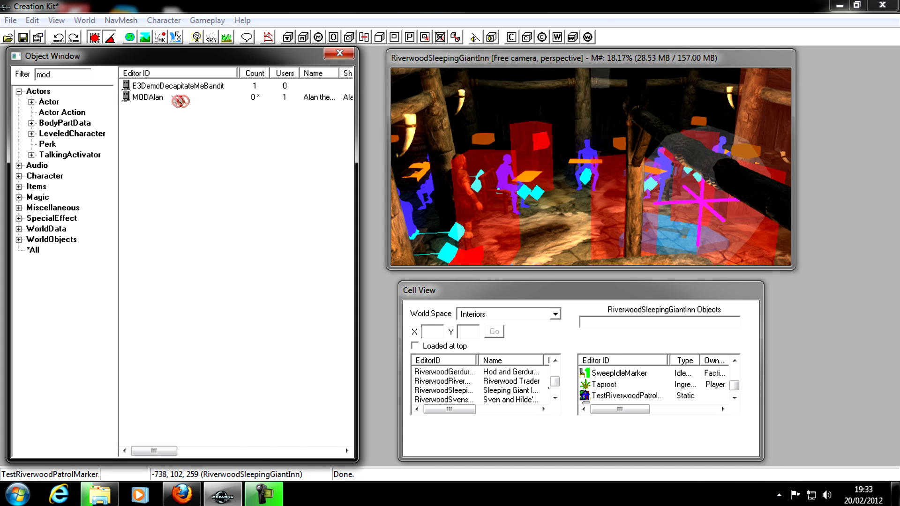
pyautogui.moveTo(551, 220)
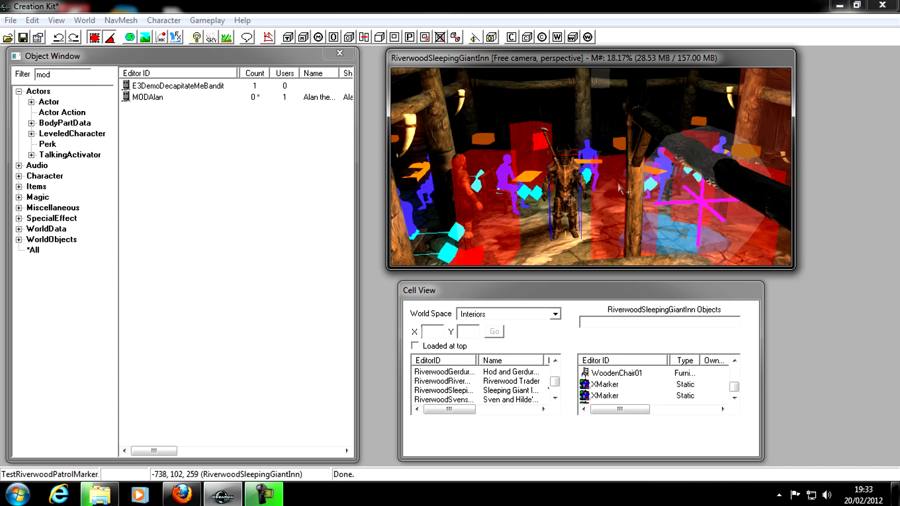
pyautogui.moveTo(689, 171)
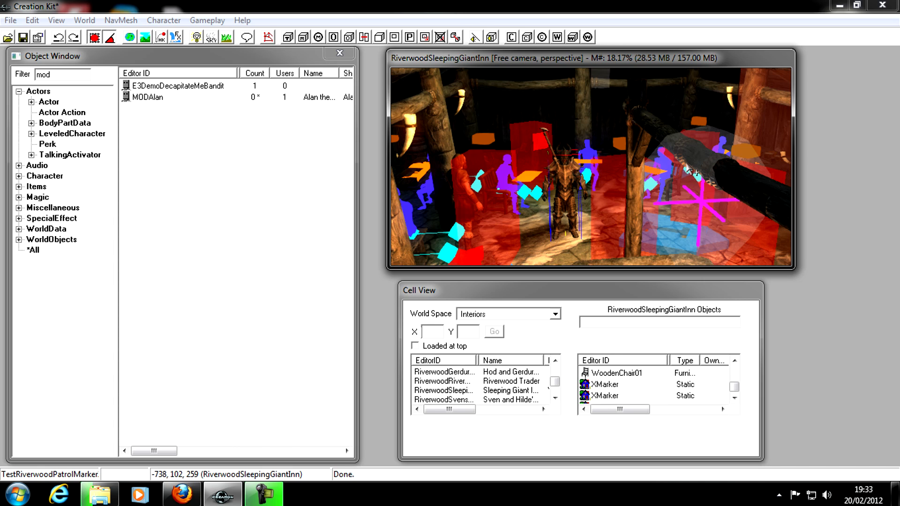
pyautogui.moveTo(83, 10)
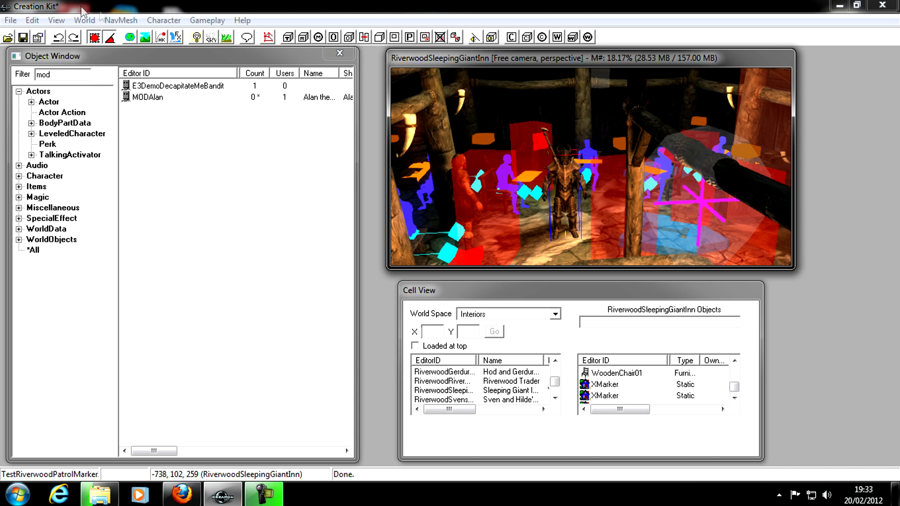
# - Save the plugin as Alan.esp in the Steam skyrim Data folder
pyautogui.click(22, 36)
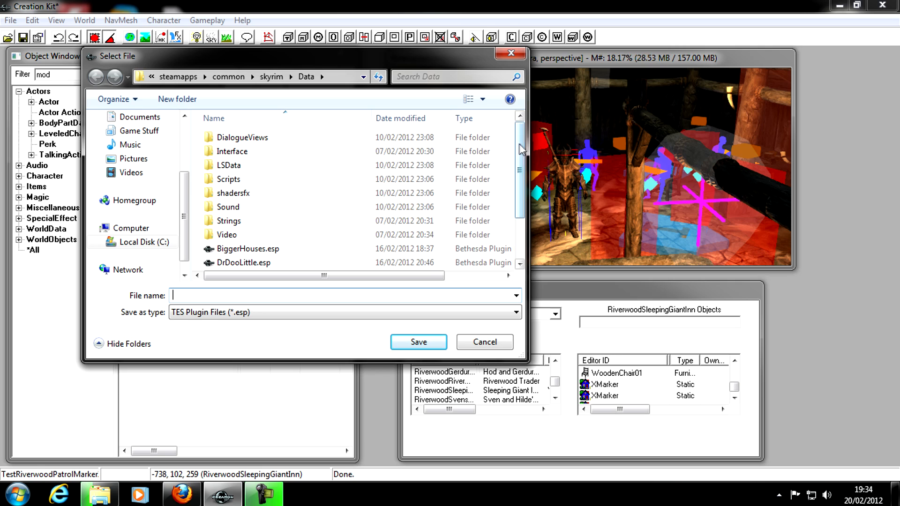
pyautogui.click(132, 242)
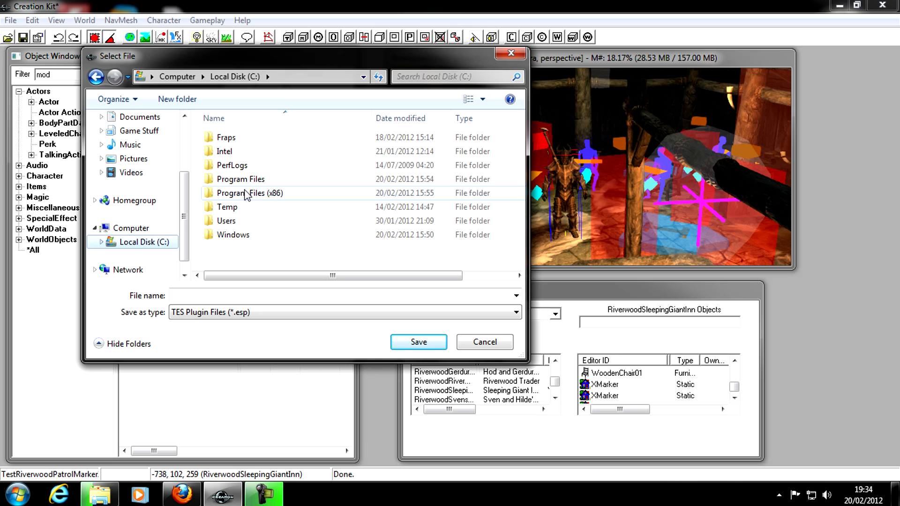
pyautogui.doubleClick(248, 193)
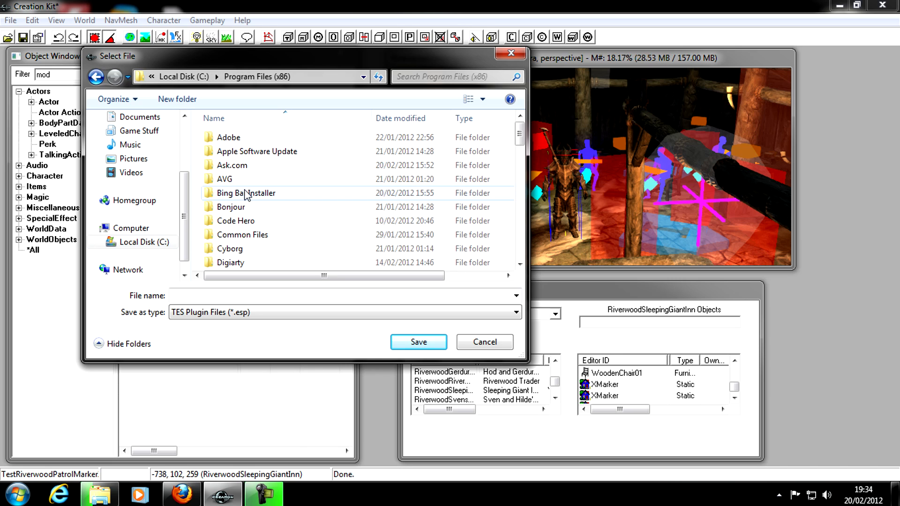
pyautogui.scroll(-3)
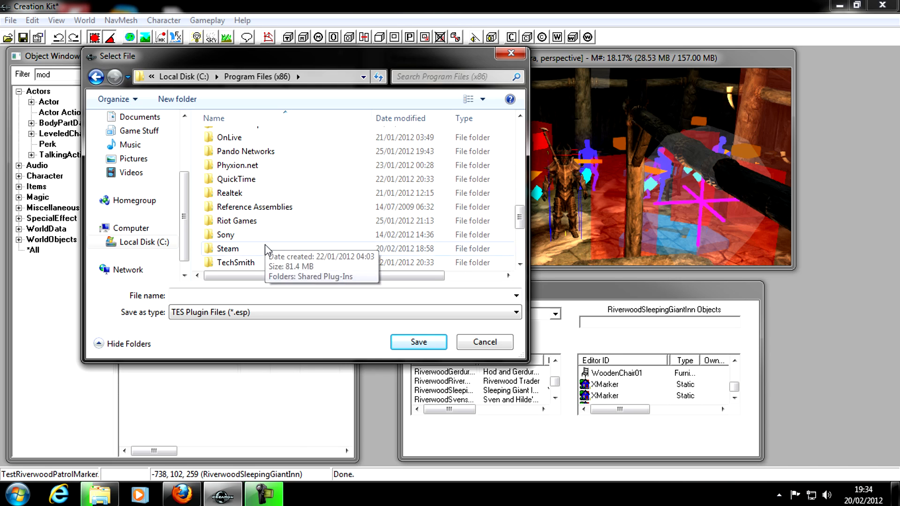
pyautogui.doubleClick(229, 248)
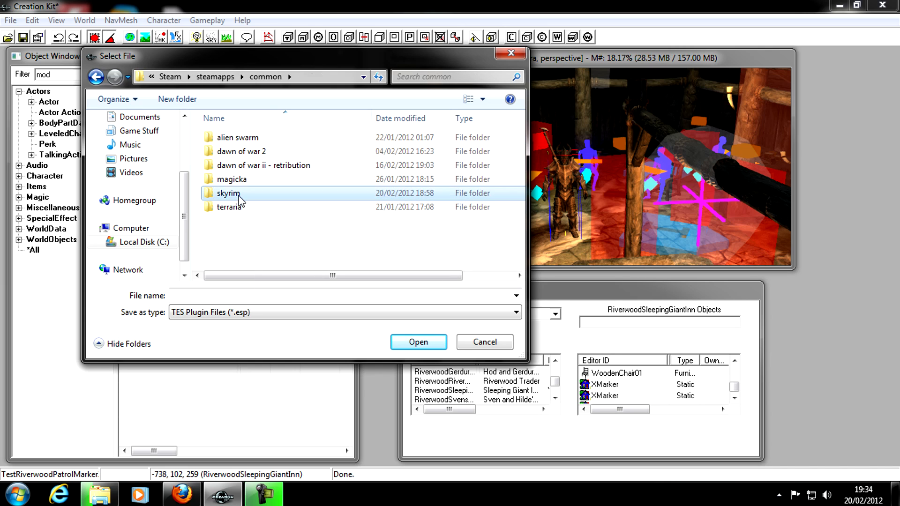
pyautogui.doubleClick(227, 193)
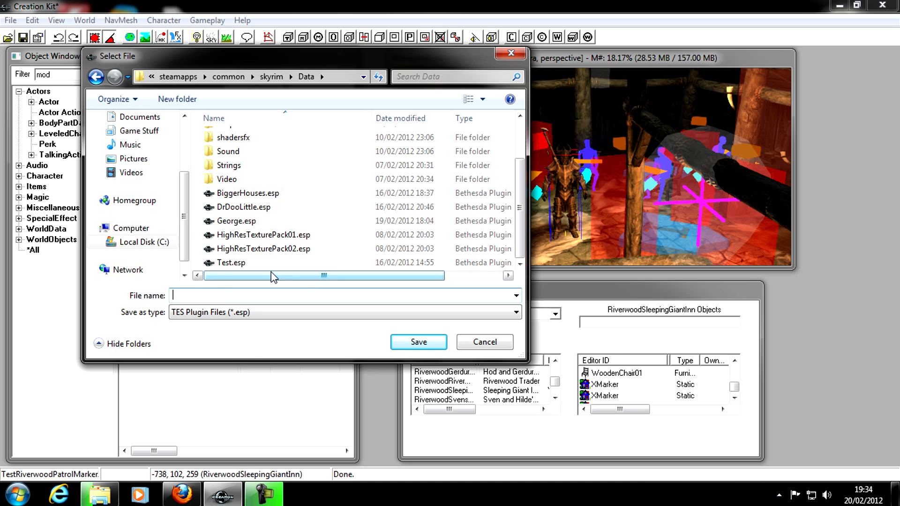
pyautogui.write('Alan')
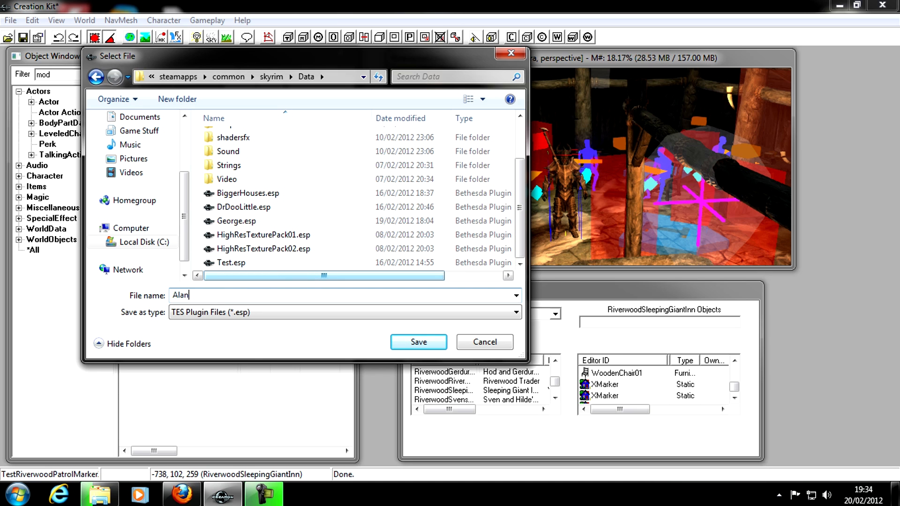
pyautogui.click(418, 341)
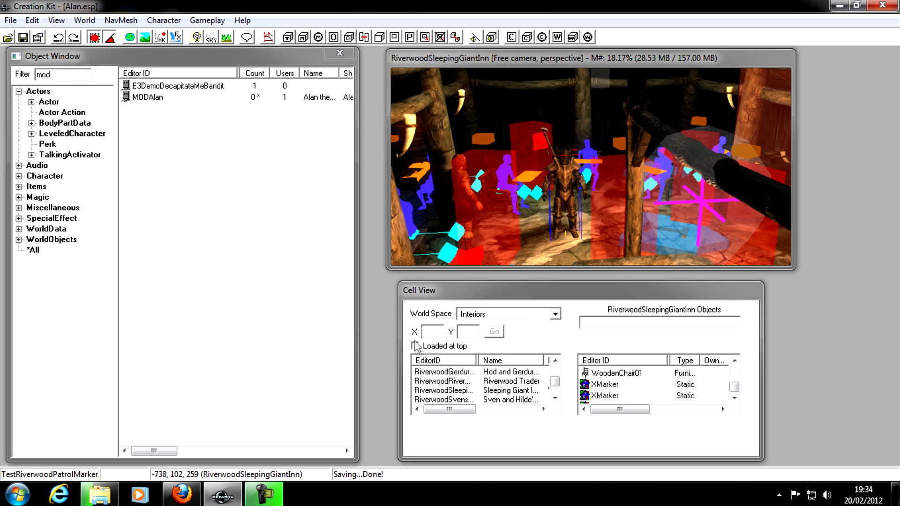
pyautogui.click(416, 346)
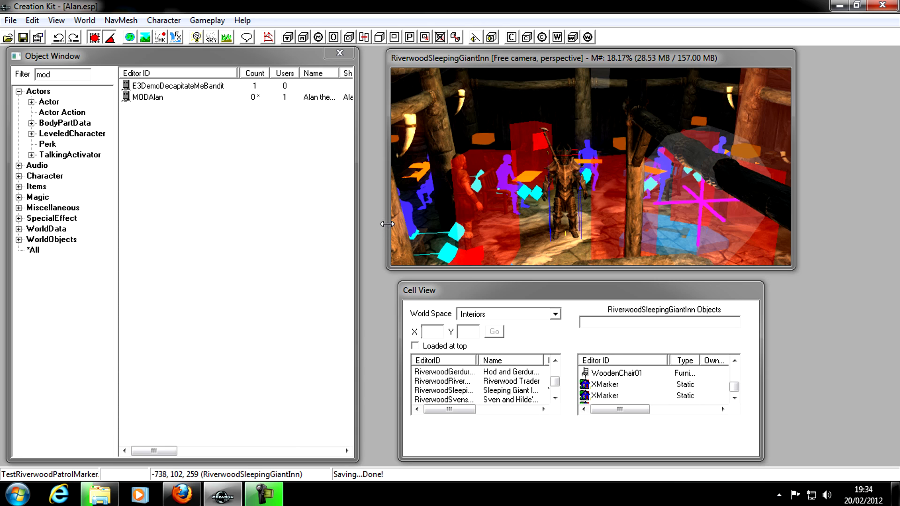
pyautogui.moveTo(378, 233)
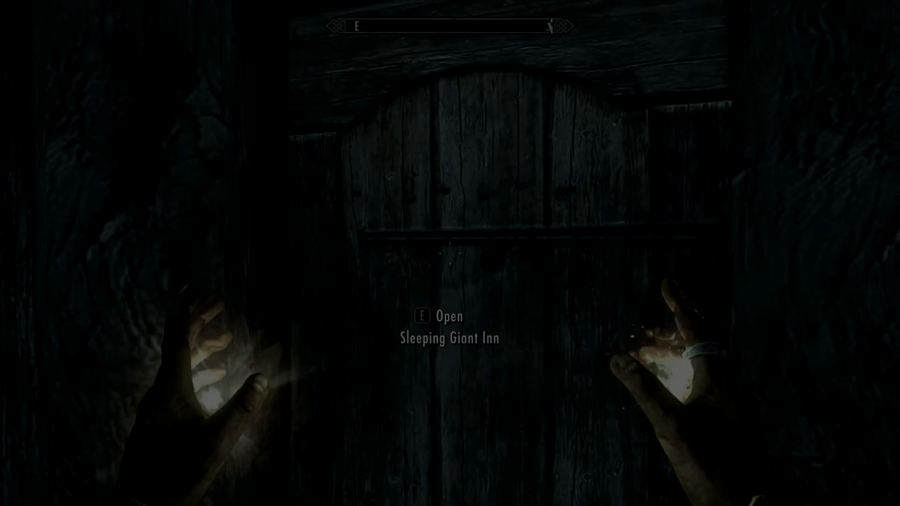
# - Enter the Sleeping Giant Inn through its door with E
pyautogui.press('e')
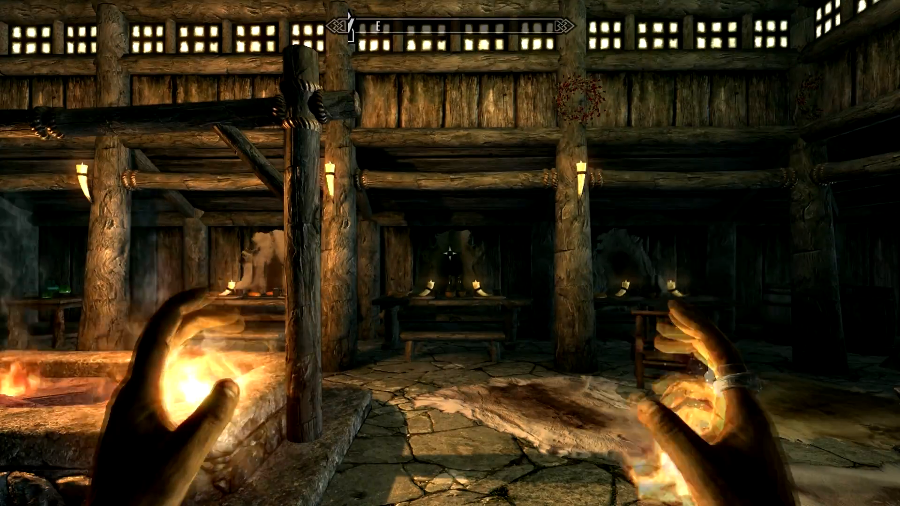